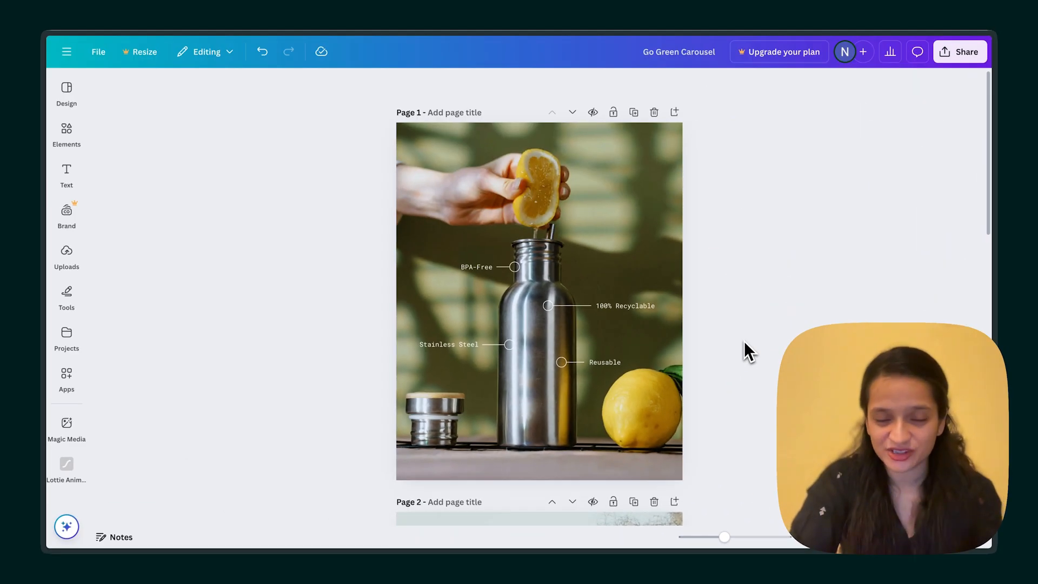
Open the Lottie Animations app, browse Premium animations and search for 'recycle'.
scroll(down, 3)
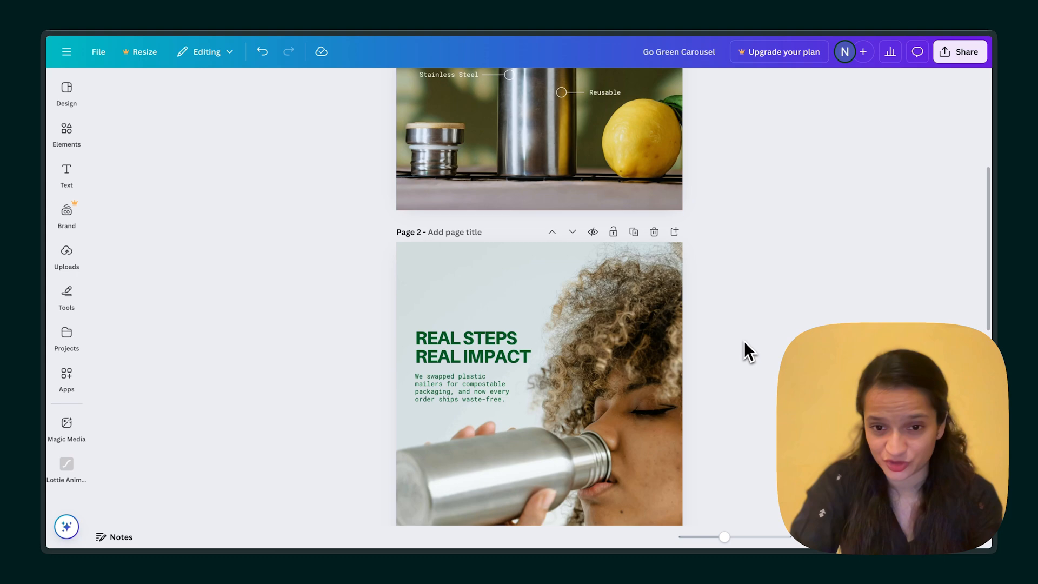
scroll(down, 3)
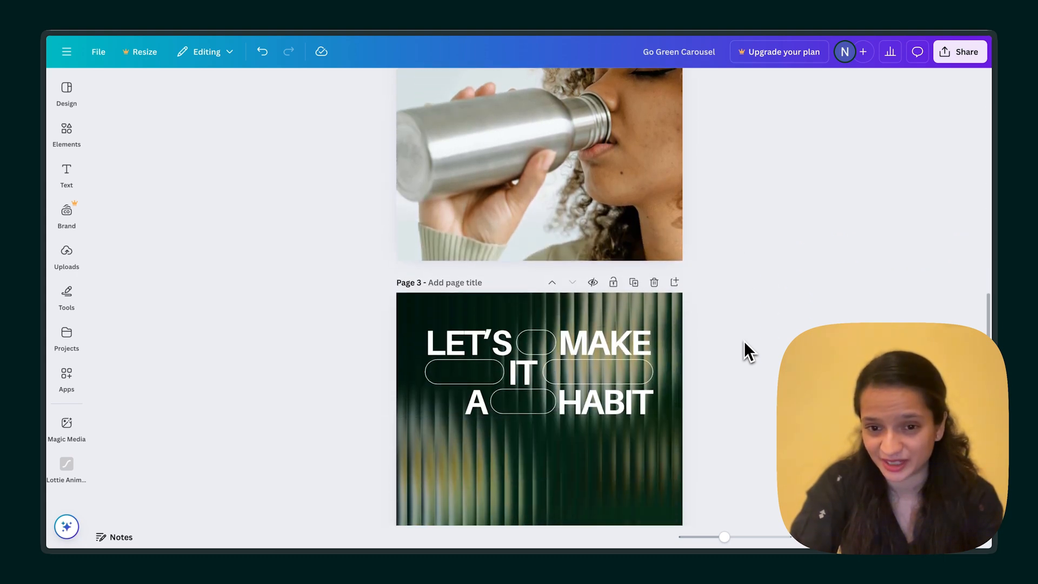
scroll(down, 3)
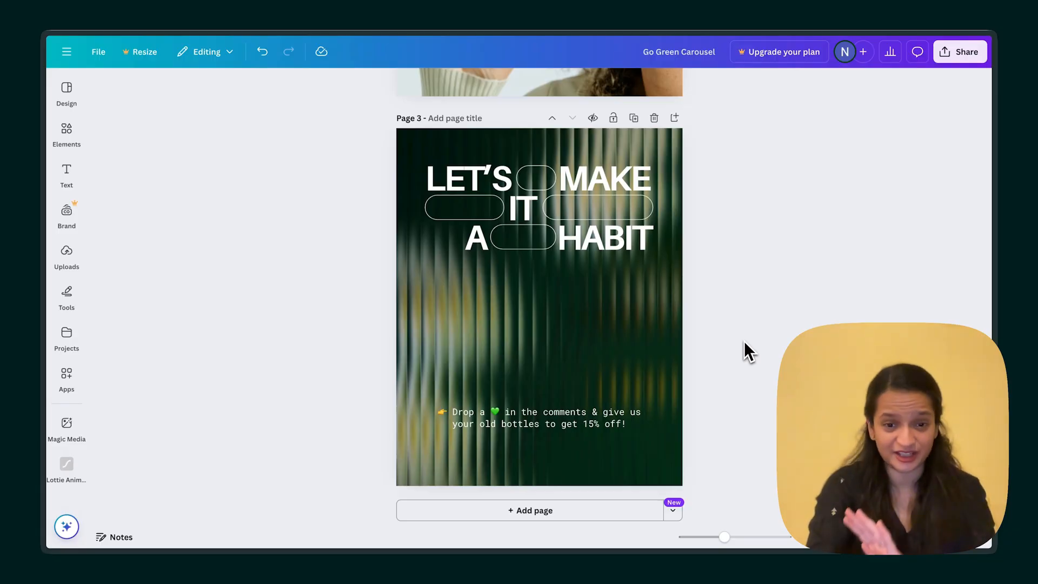
scroll(up, 3)
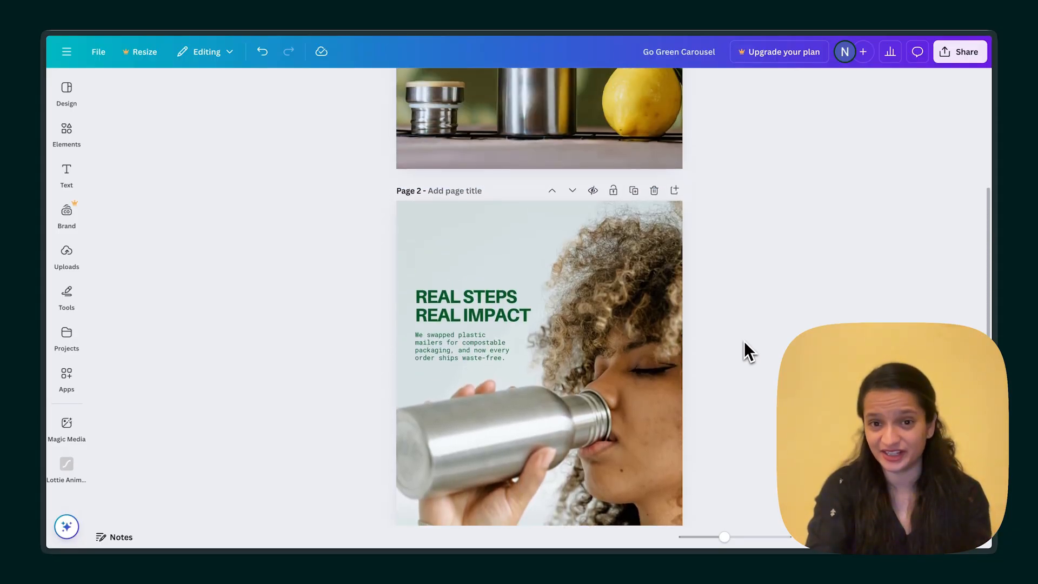
scroll(up, 3)
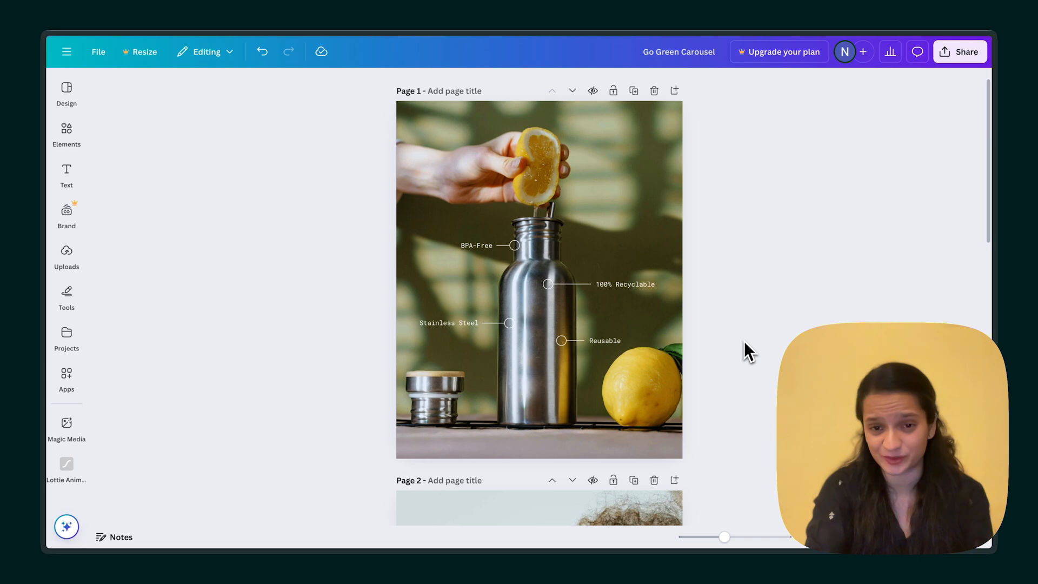
scroll(up, 3)
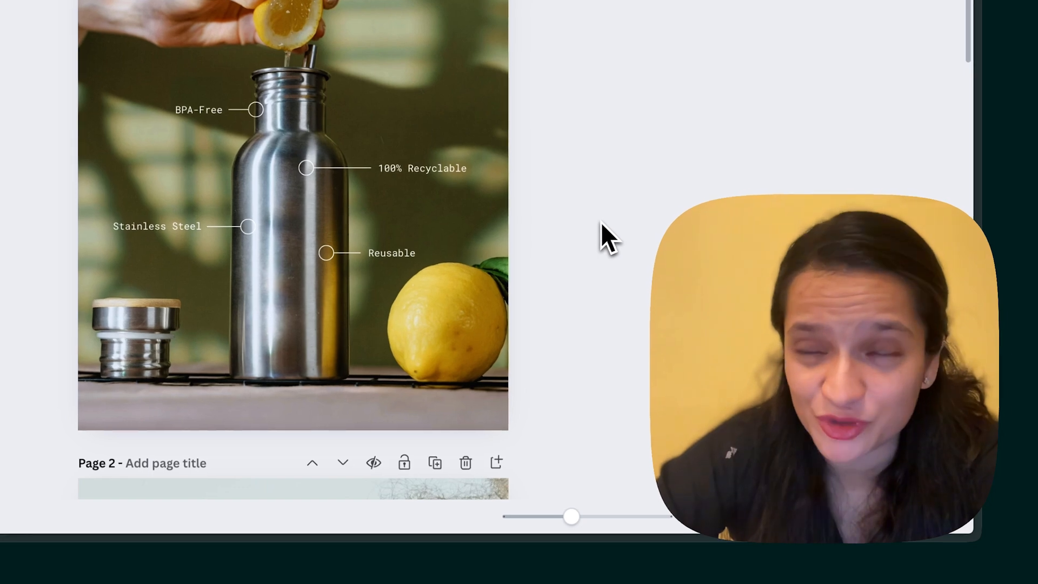
scroll(down, 3)
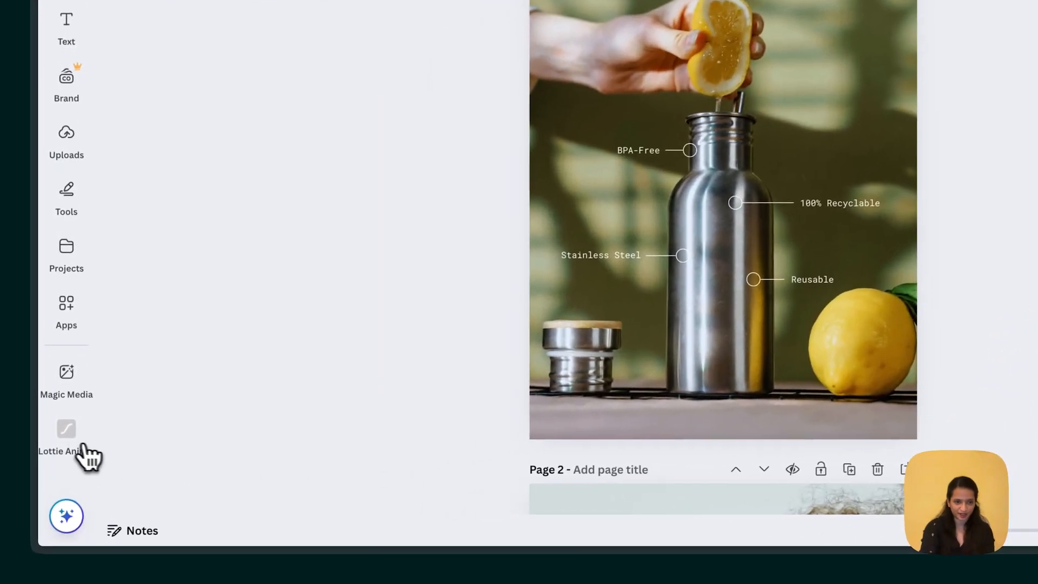
click(66, 437)
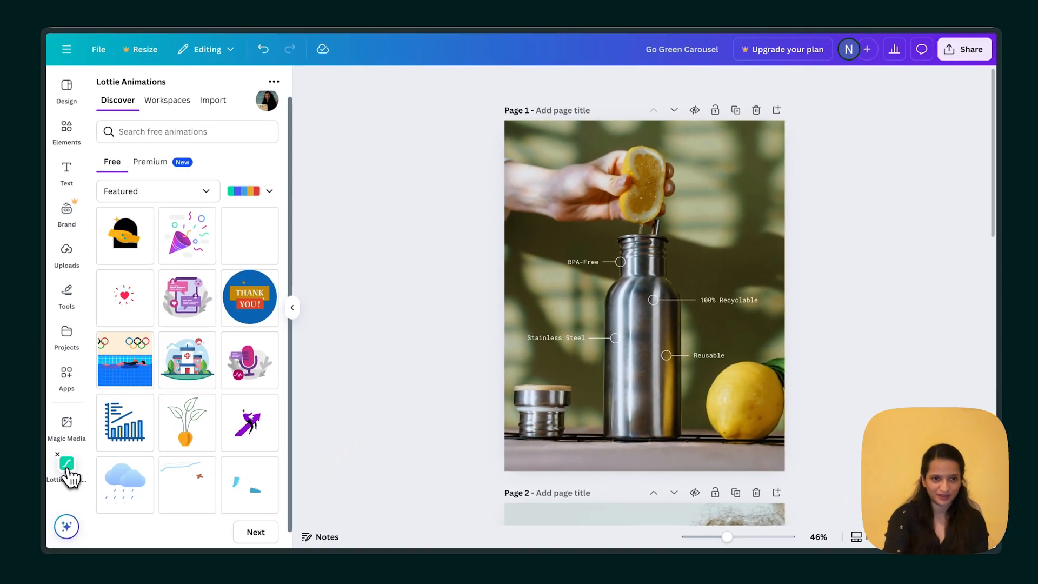
click(150, 163)
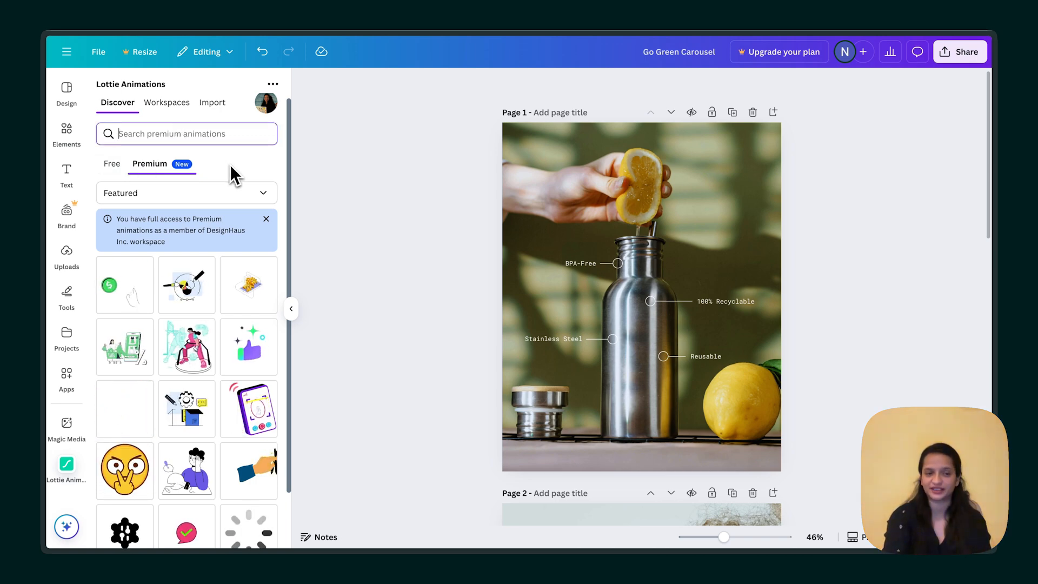
text(re)
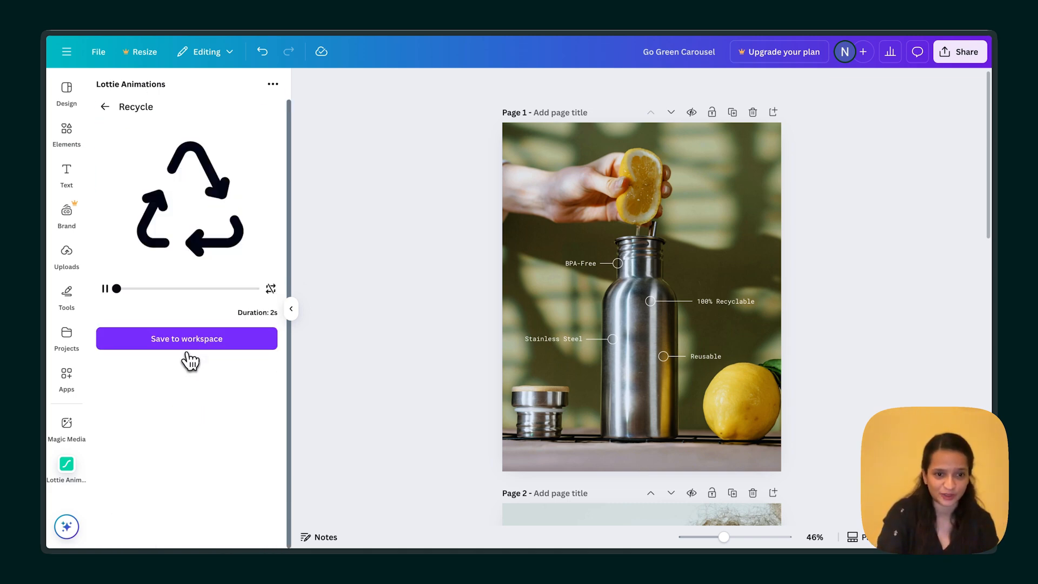
Save the Recycle animation to DesignHaus Inc. > [EXT] Client Work > The Green project.
click(186, 338)
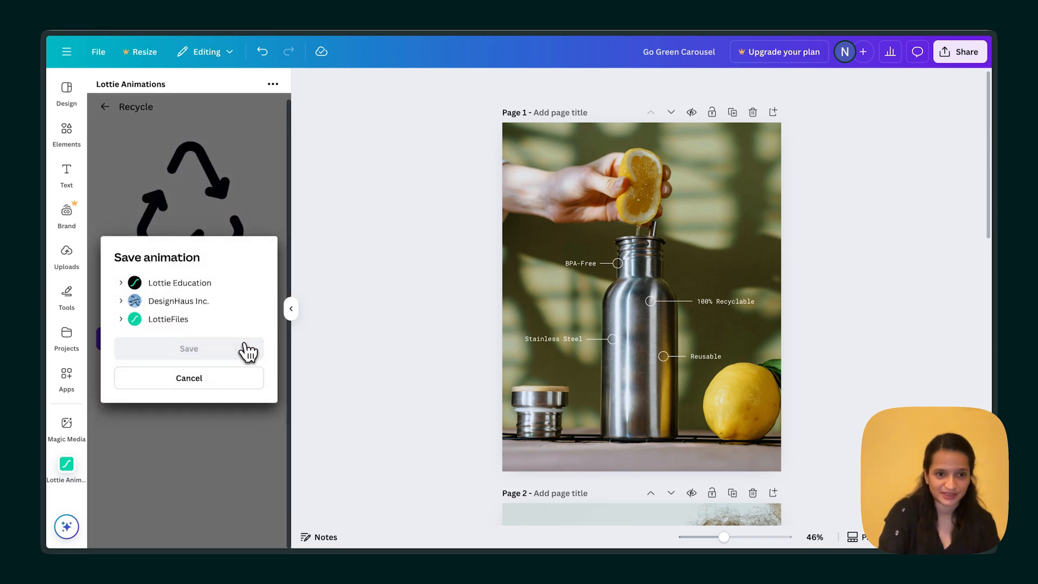
click(122, 301)
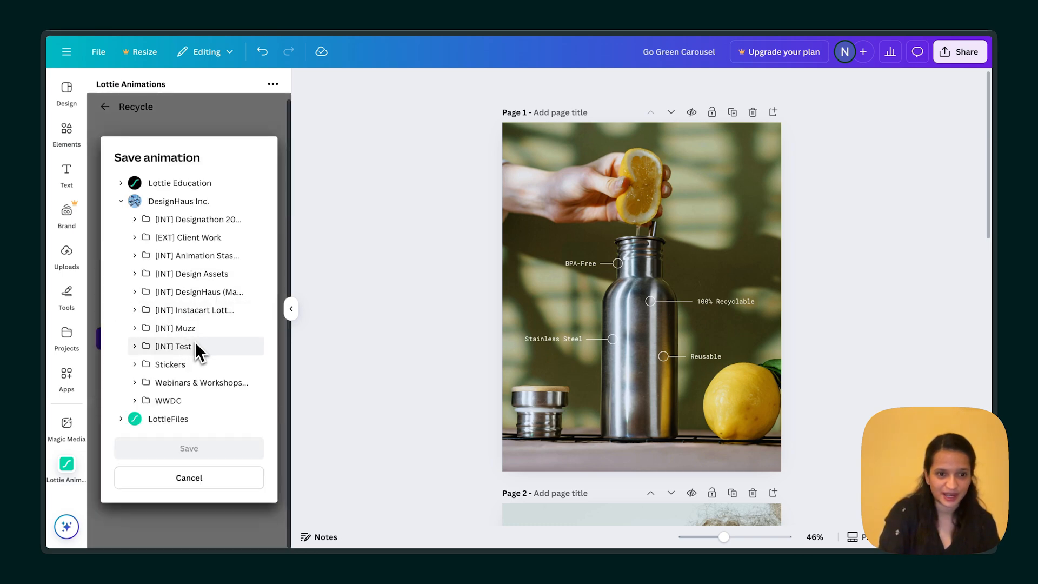
click(188, 237)
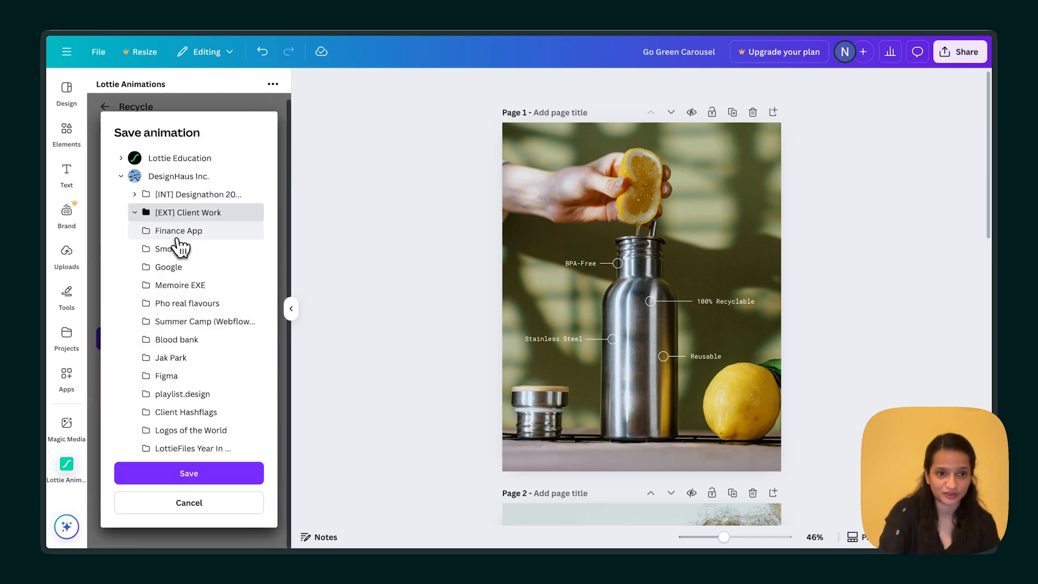
scroll(down, 3)
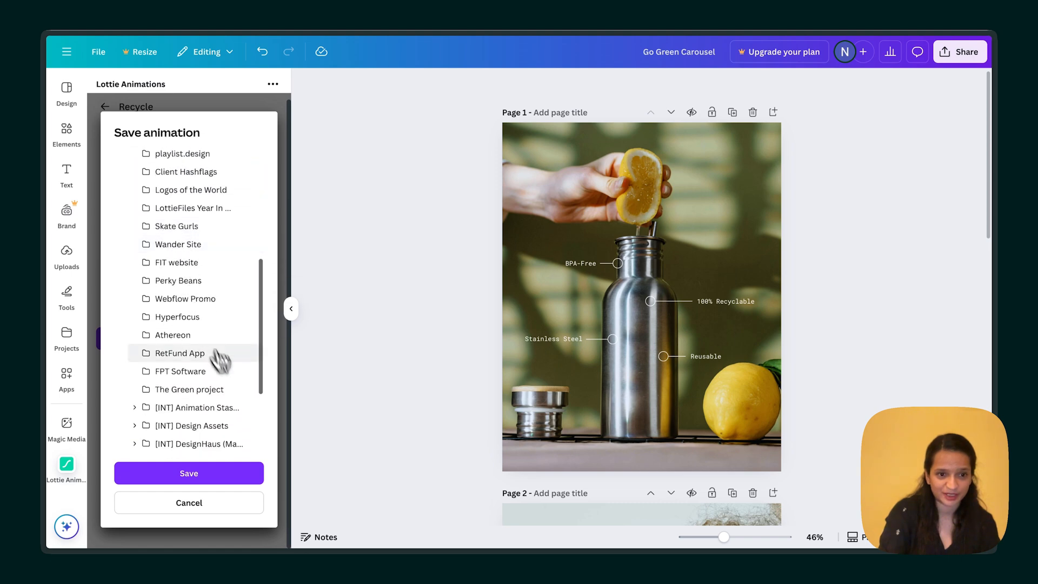
click(189, 472)
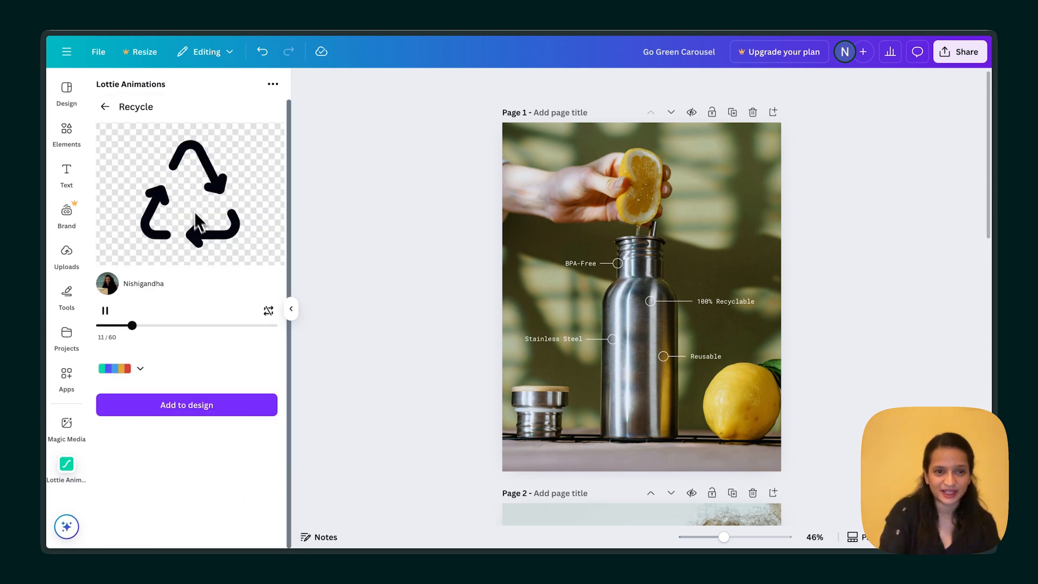
Create a new white colour palette for the Recycle animation and add it to page 1.
click(708, 215)
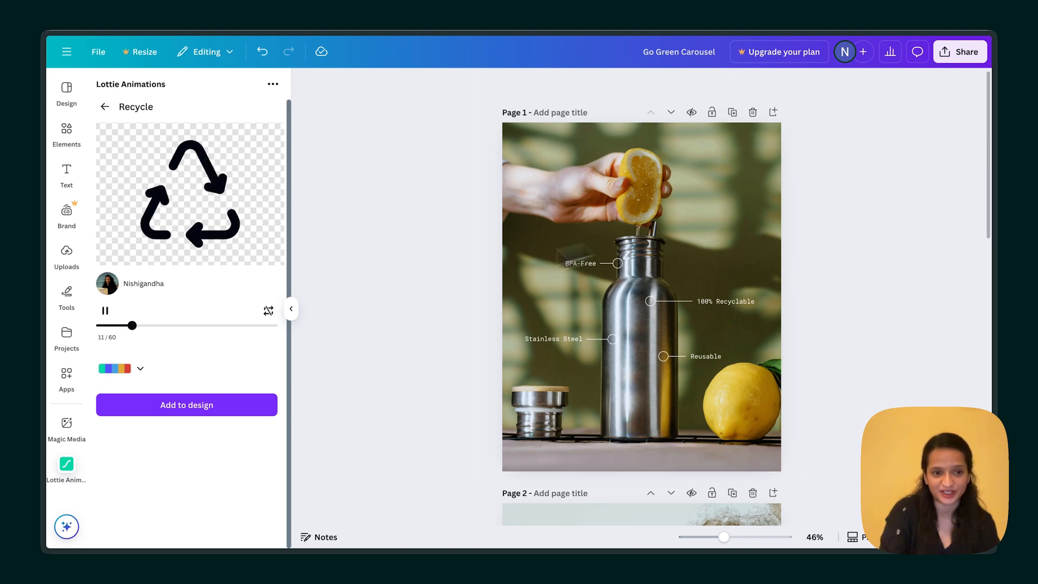
click(139, 369)
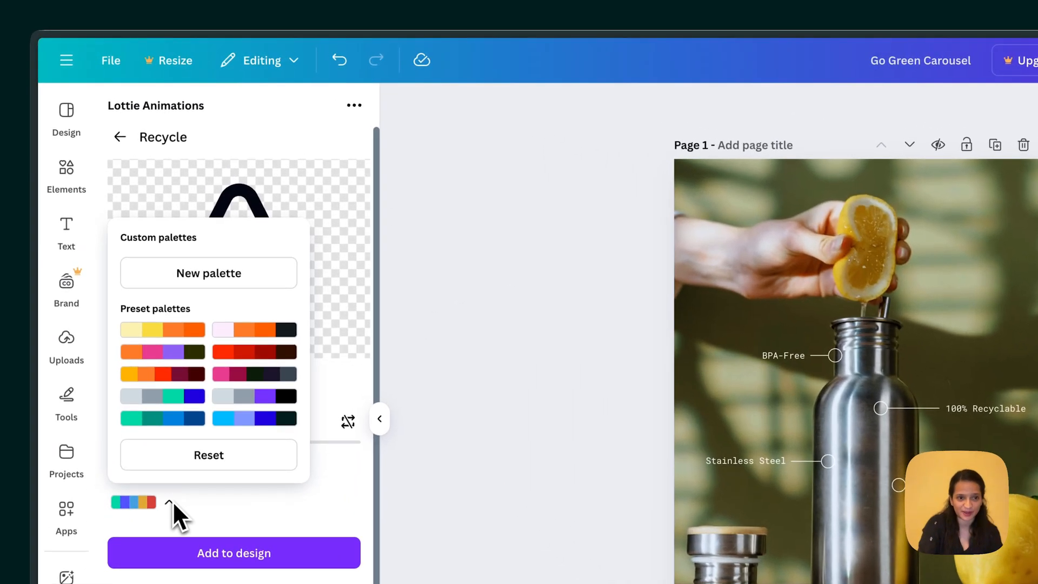
click(208, 272)
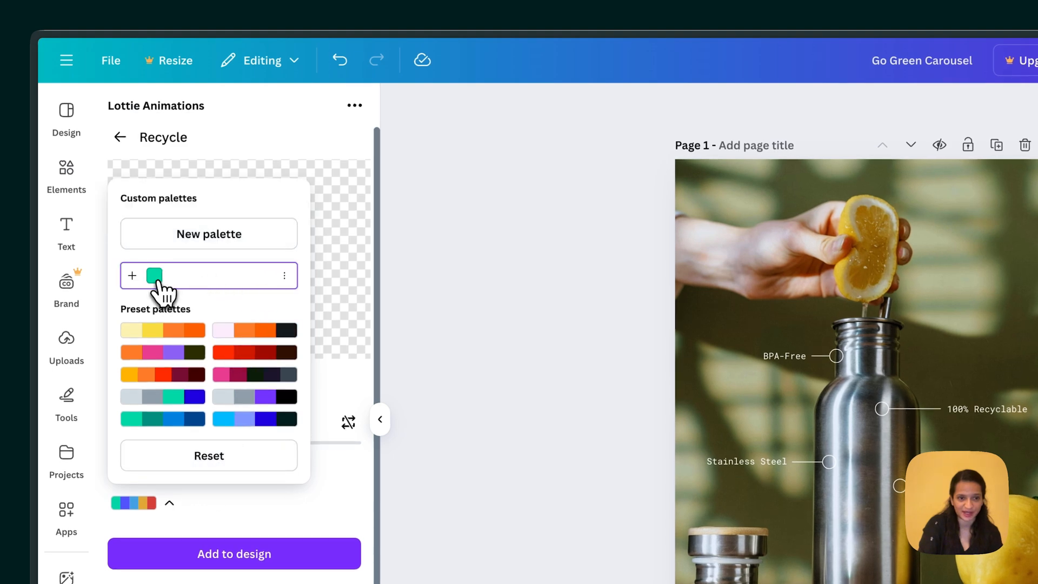
click(153, 275)
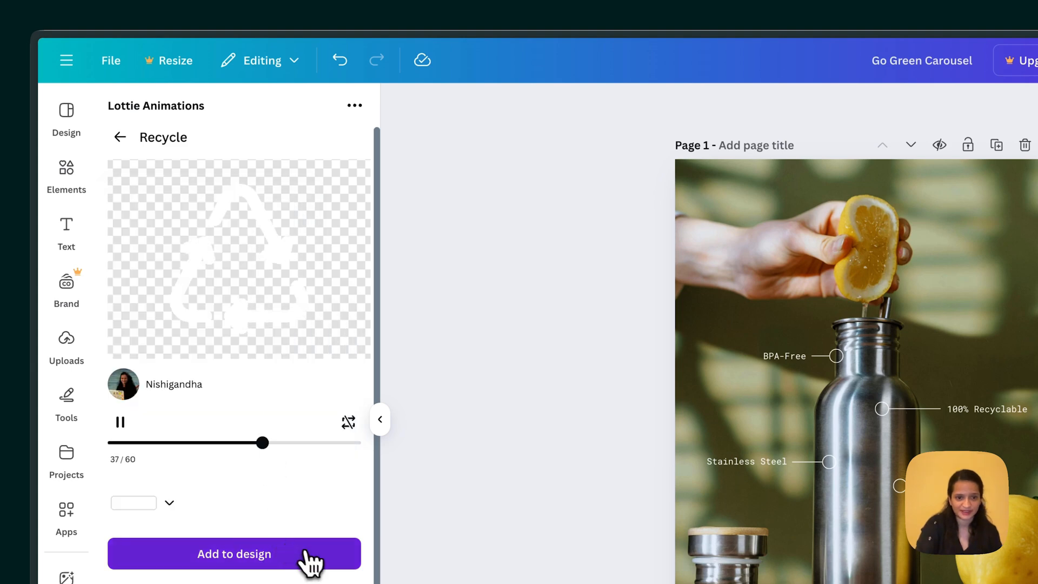
click(233, 554)
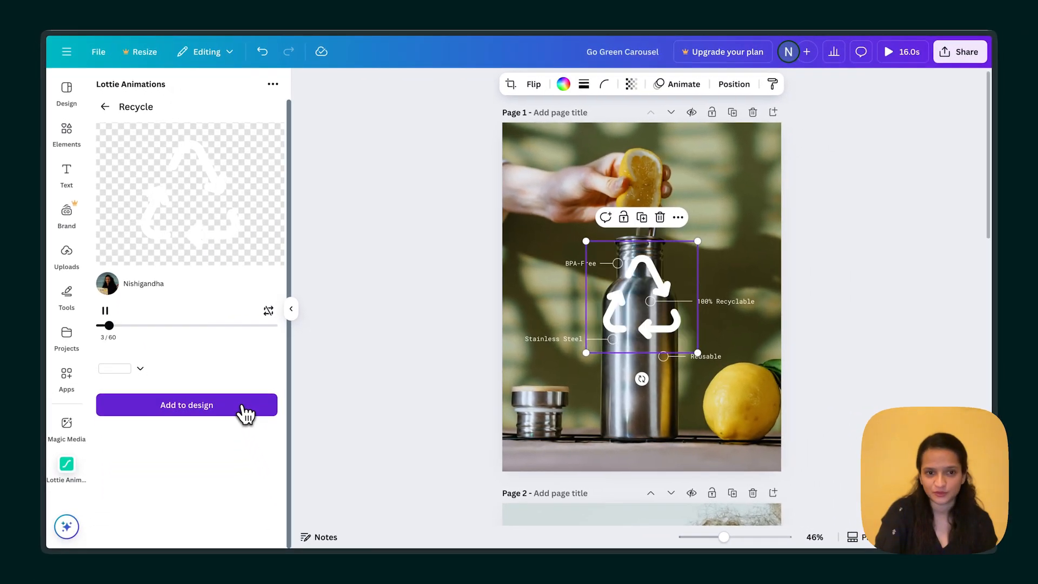
Resize the white recycle icon to about 91×91 and set it above '100% Recyclable'.
click(186, 404)
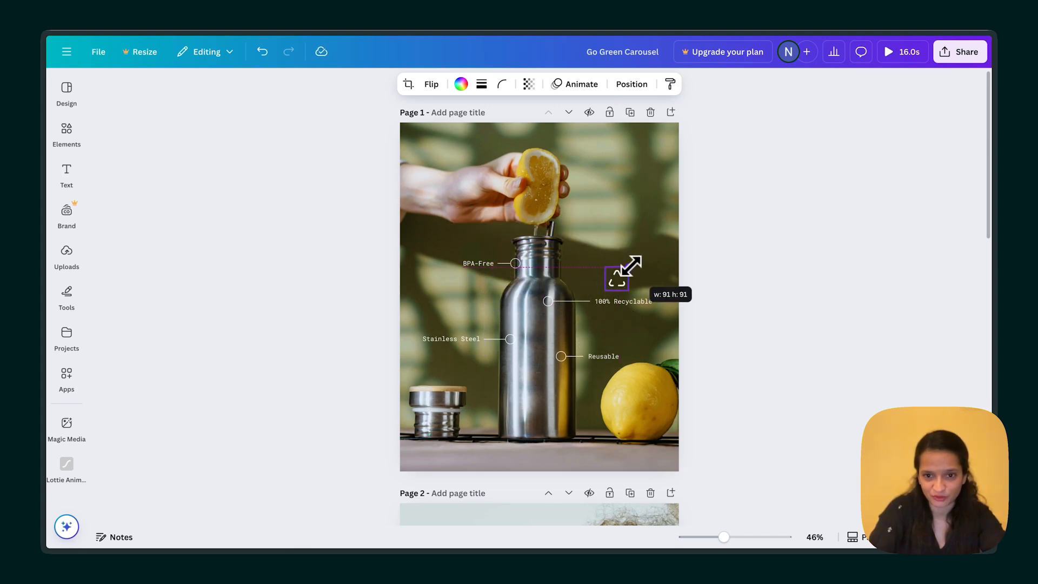
mouse_move(622, 278)
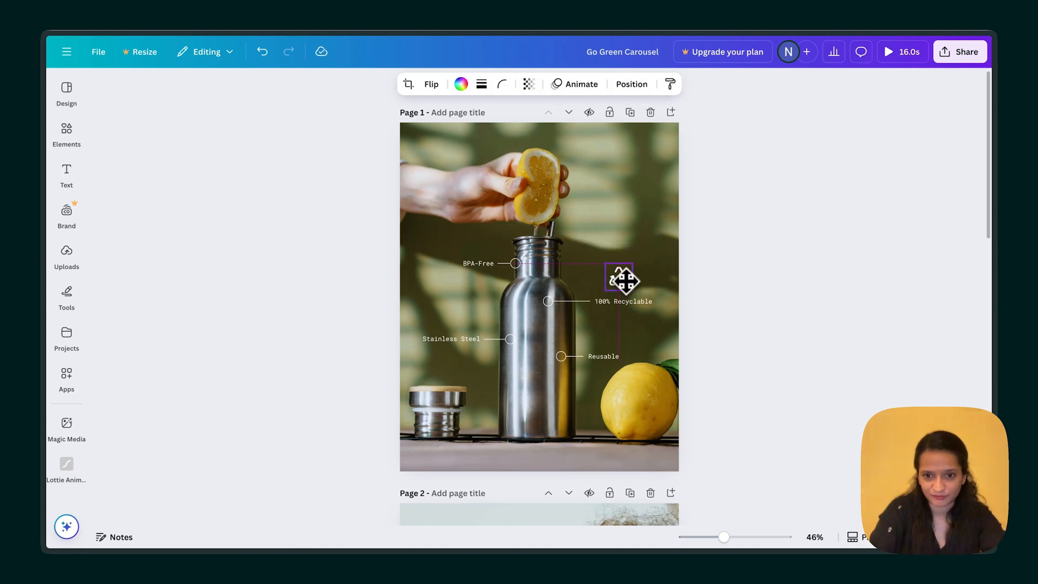
click(839, 293)
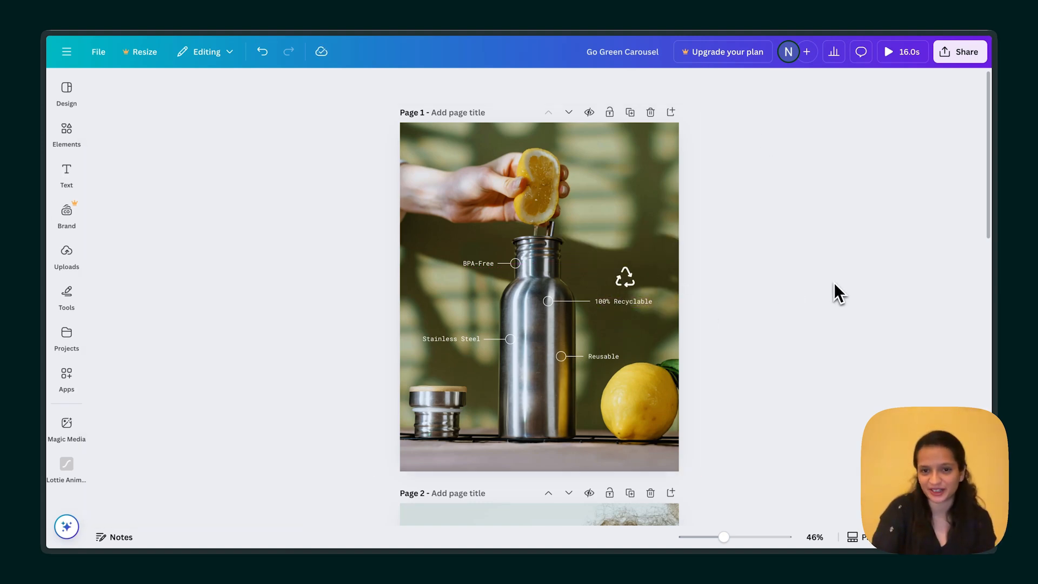
click(523, 364)
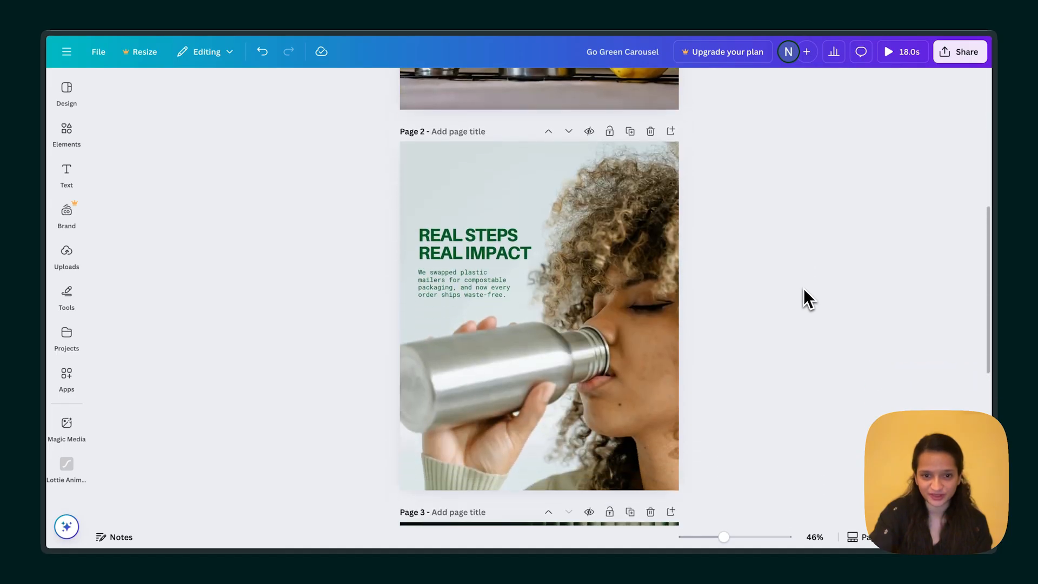
With page 2 in view, open the save earth animation from The Green project workspace folder.
click(483, 244)
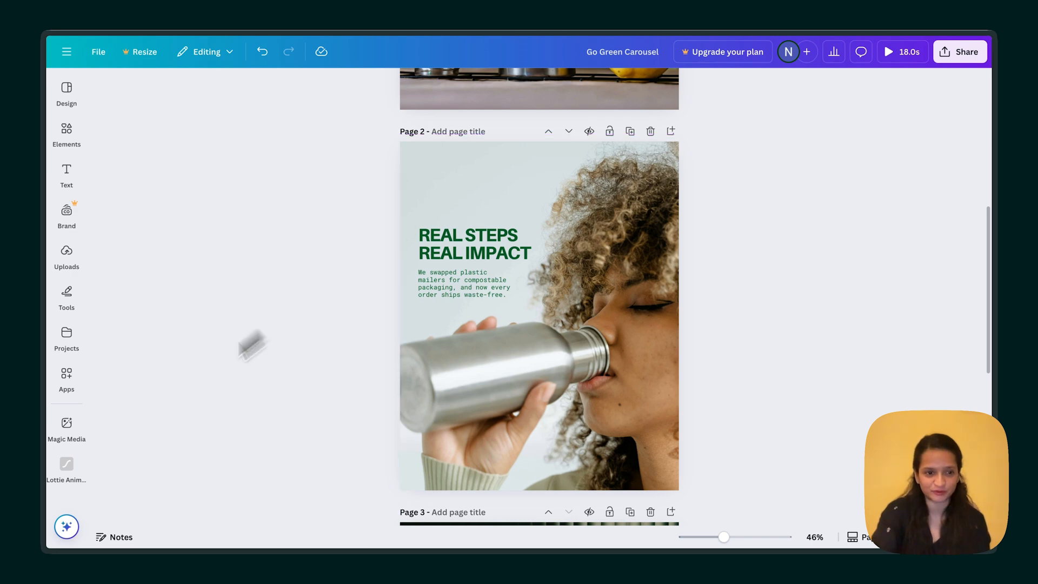
click(66, 467)
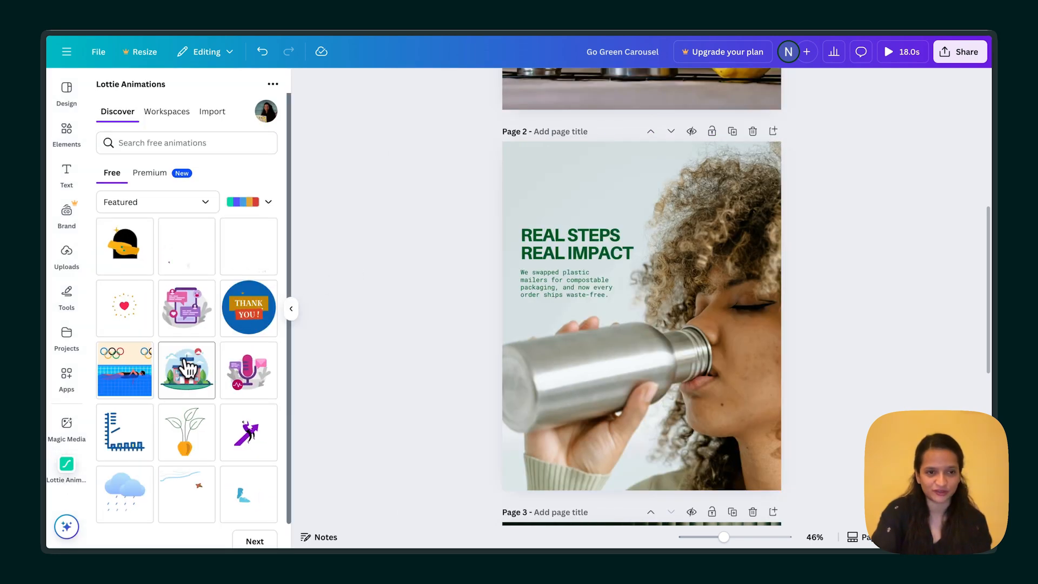
click(166, 111)
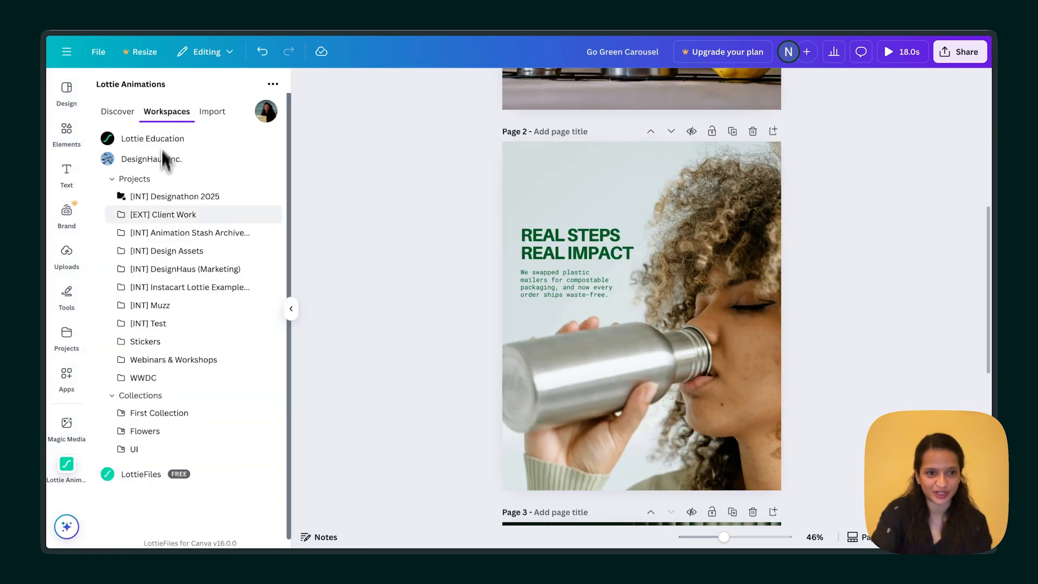
click(162, 214)
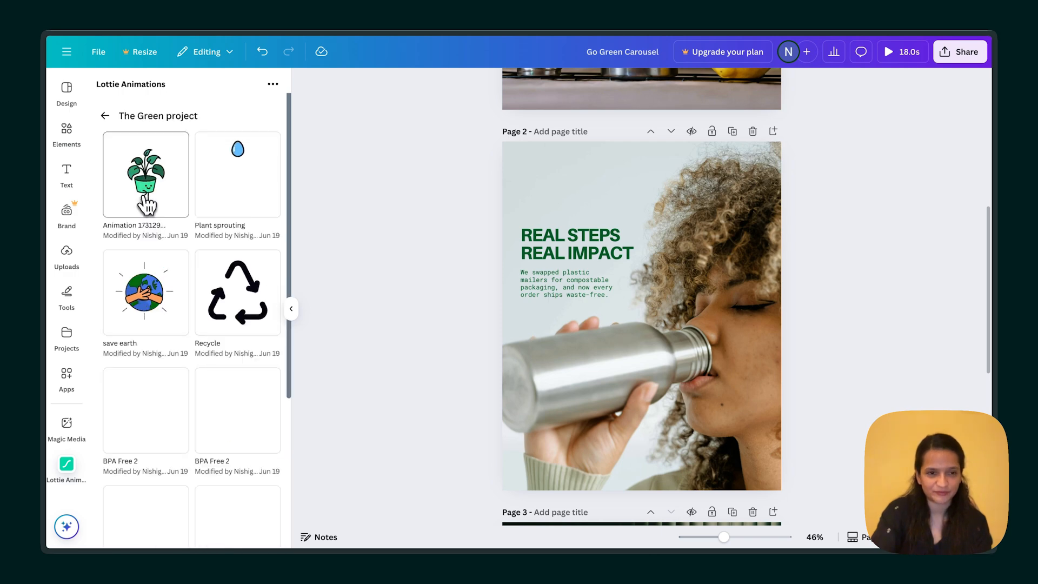
click(145, 292)
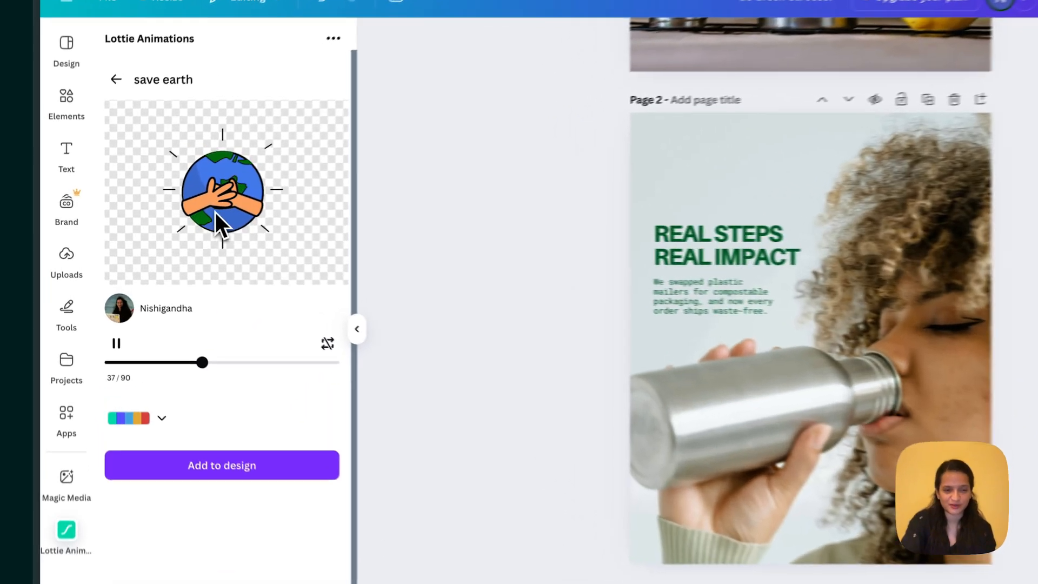
Place the save earth animation above page 2's REAL STEPS REAL IMPACT headline, then reselect it.
click(221, 465)
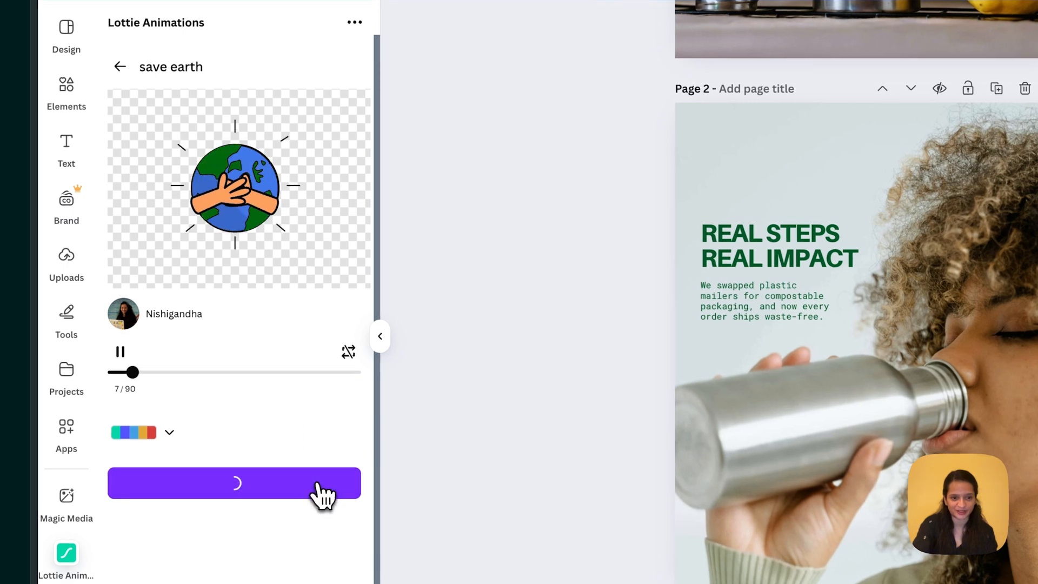
click(234, 483)
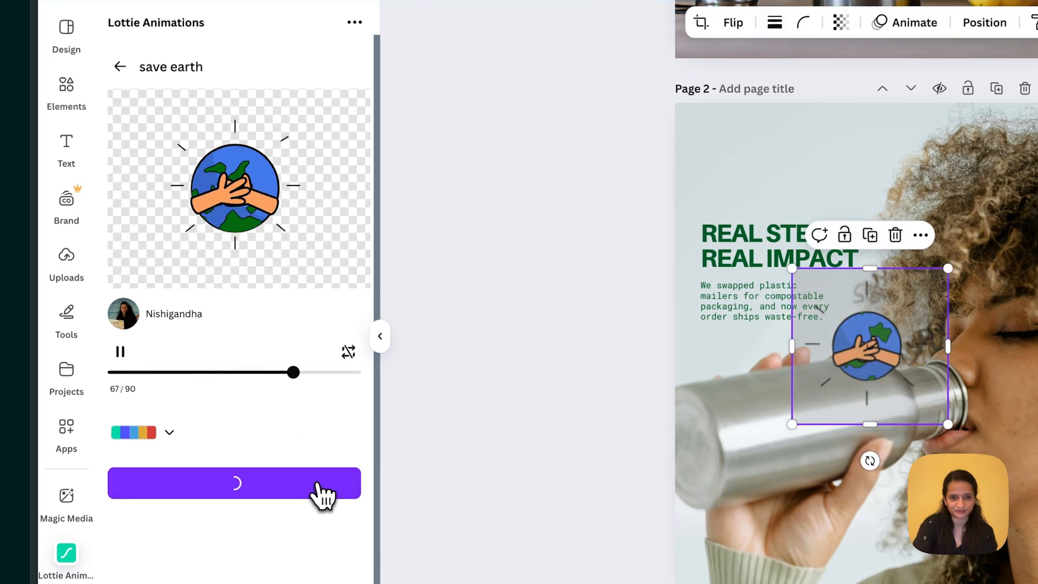
click(233, 483)
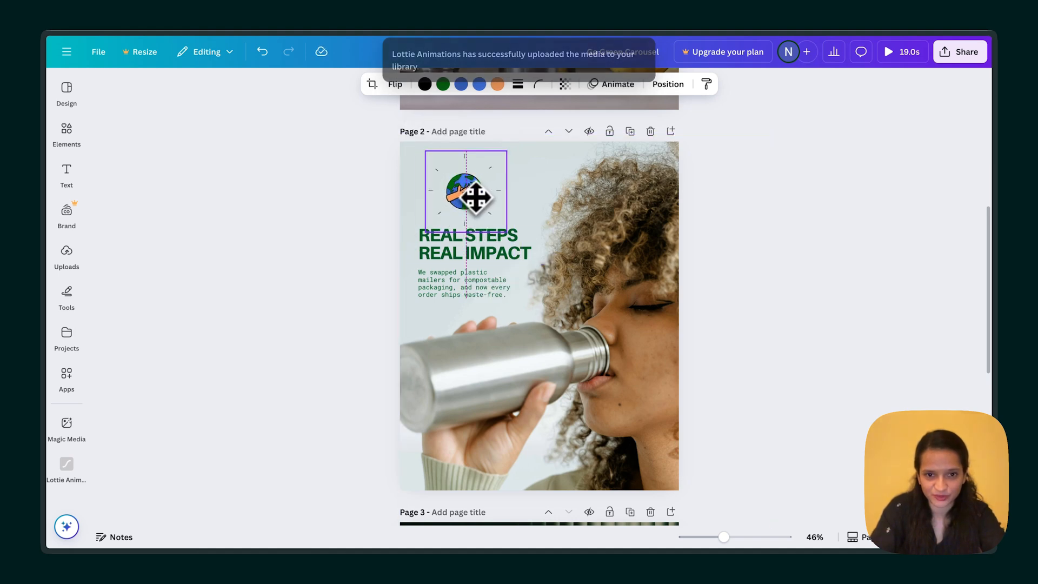
click(776, 227)
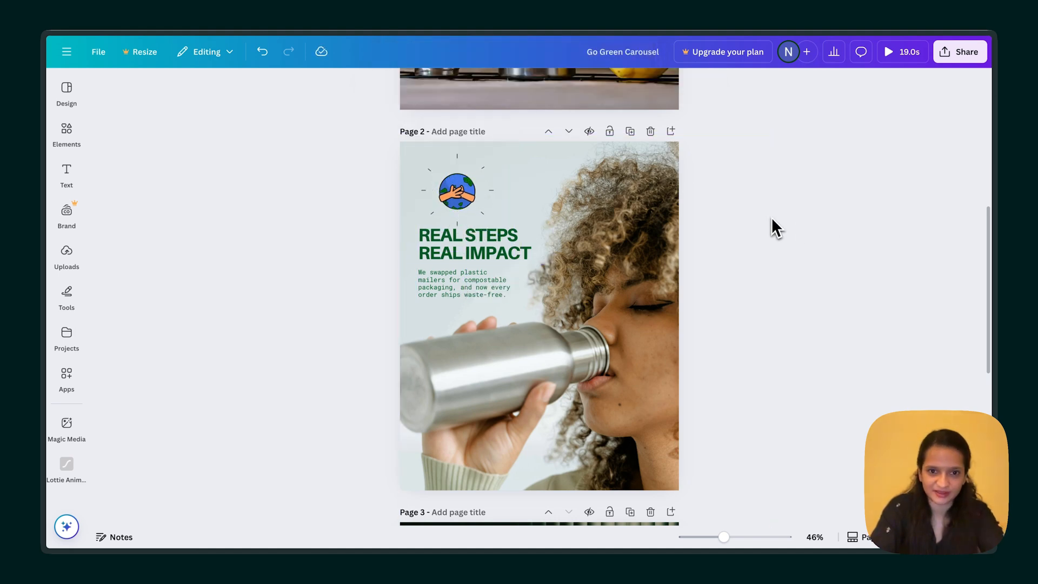
click(457, 191)
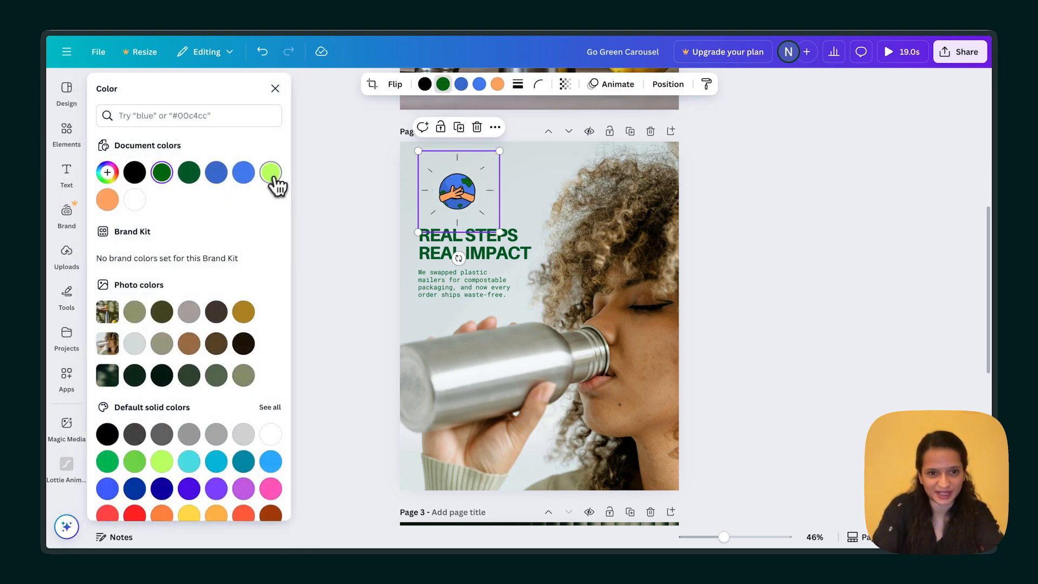
Swap the earth's dark green land for the light lime document colour.
click(271, 173)
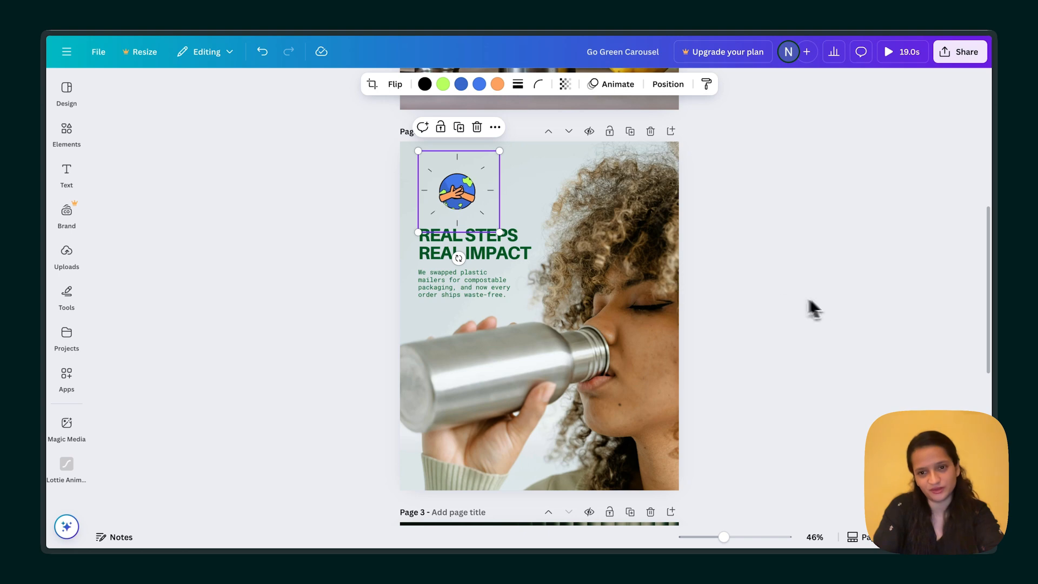
click(818, 309)
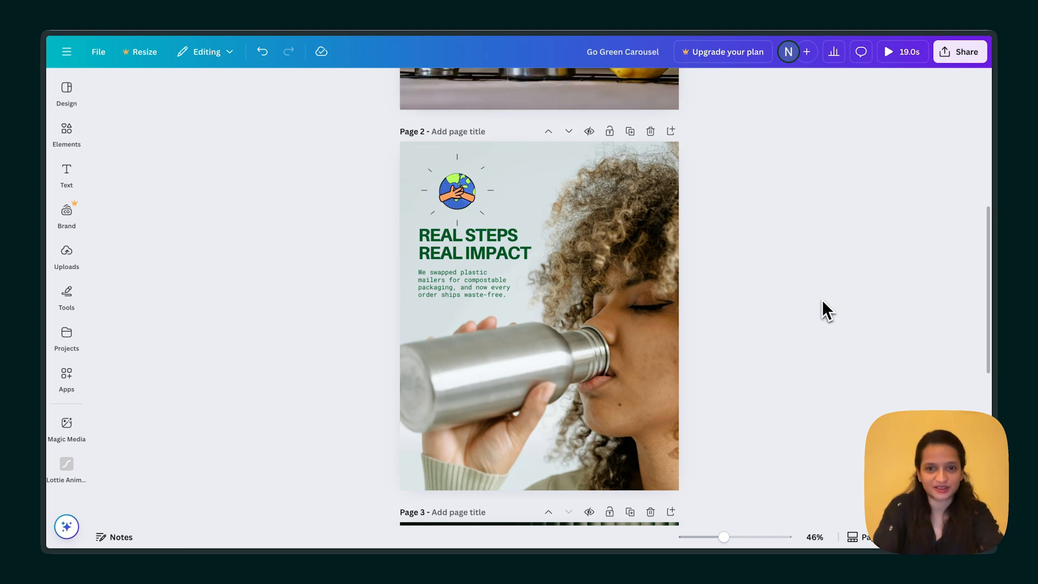
scroll(down, 3)
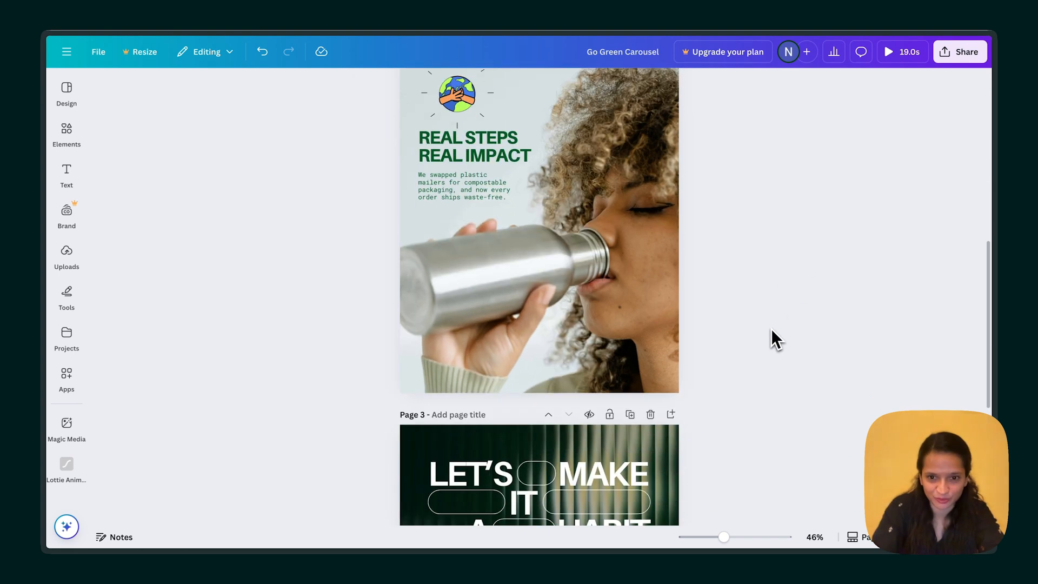
Scroll down to page 3 and reopen the Lottie Animations app.
scroll(down, 3)
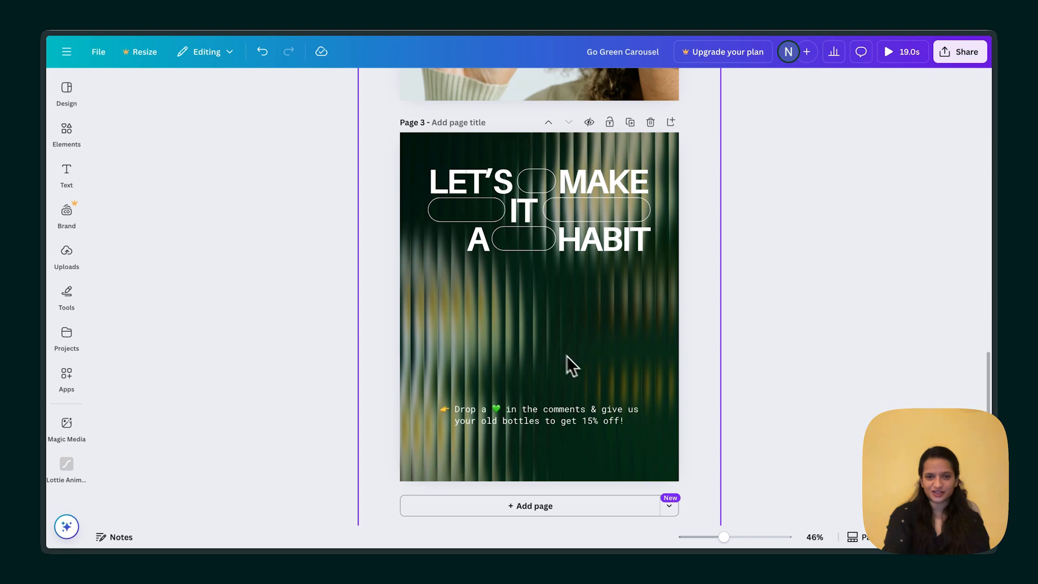
mouse_move(577, 349)
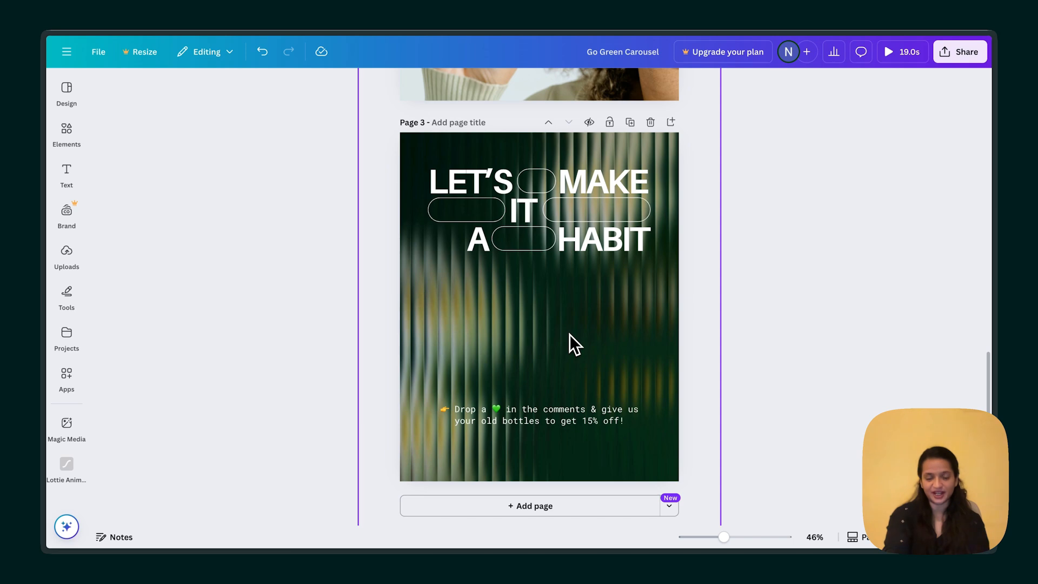
mouse_move(554, 318)
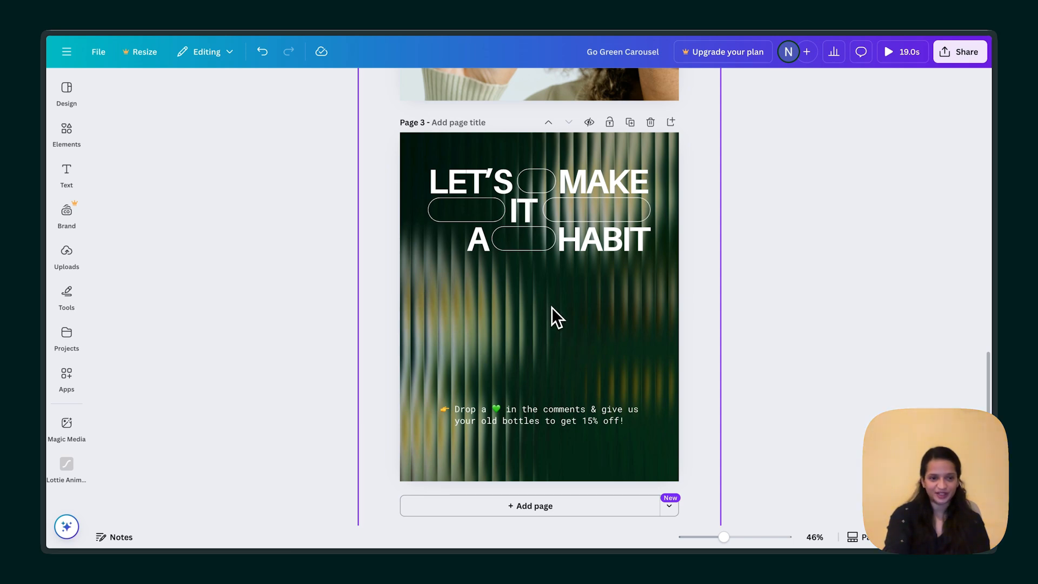
click(66, 467)
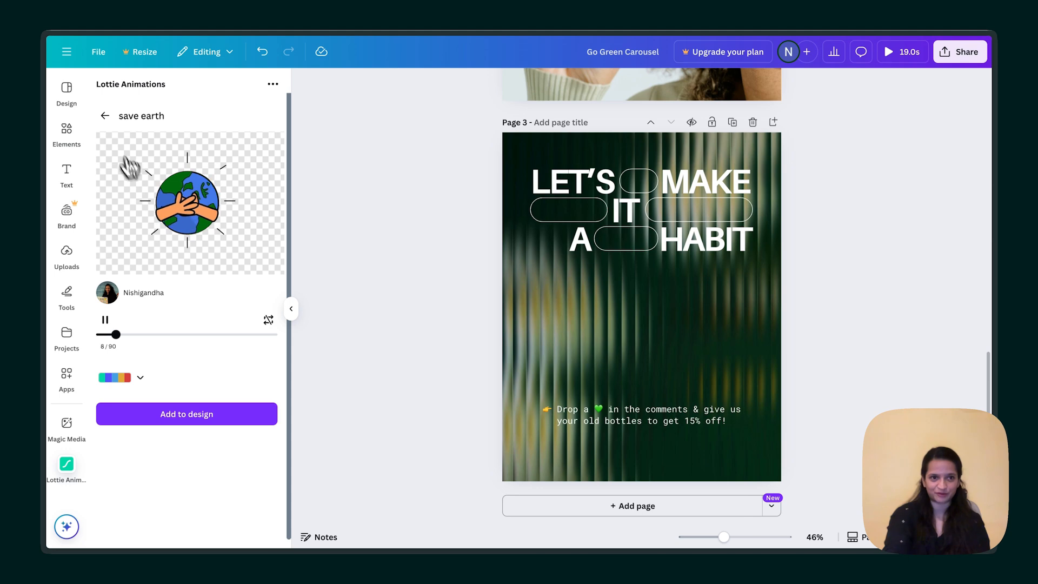
Add the smiling potted-plant animation from The Green project onto the page 3 headline.
click(106, 115)
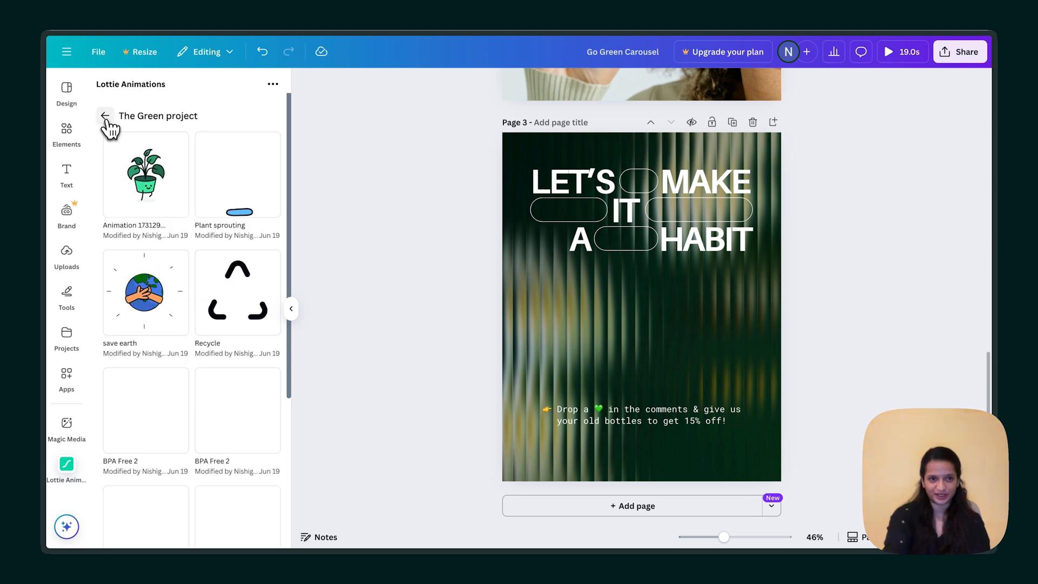
click(145, 174)
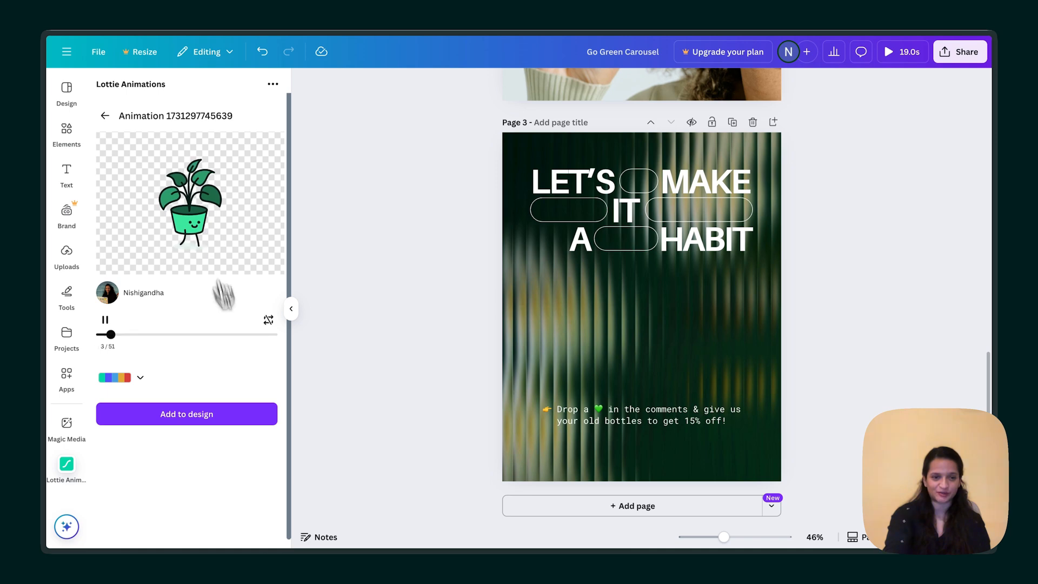
click(186, 414)
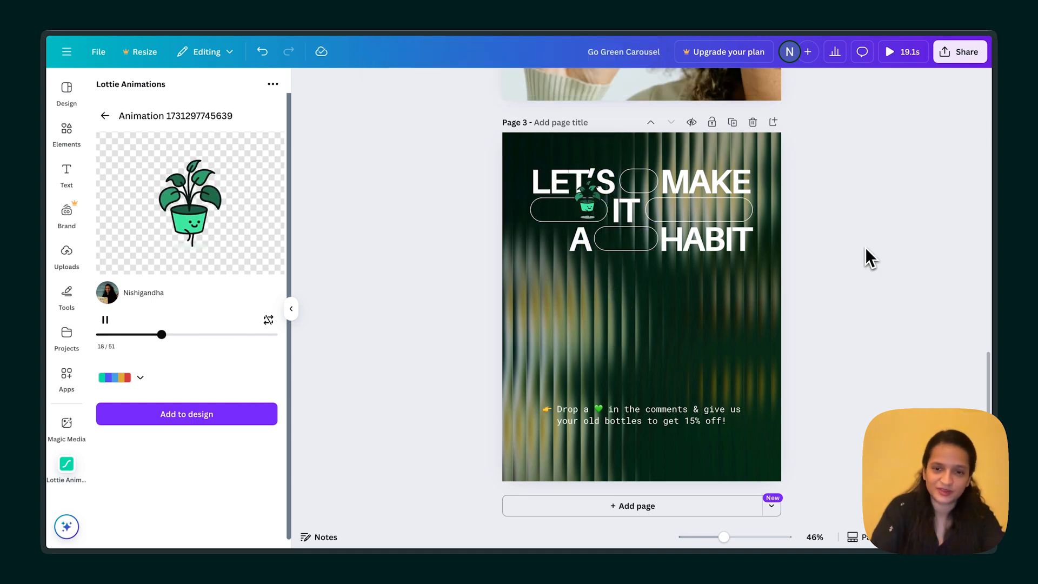
Return to The Green project list and preview the Plant sprouting animation.
click(105, 115)
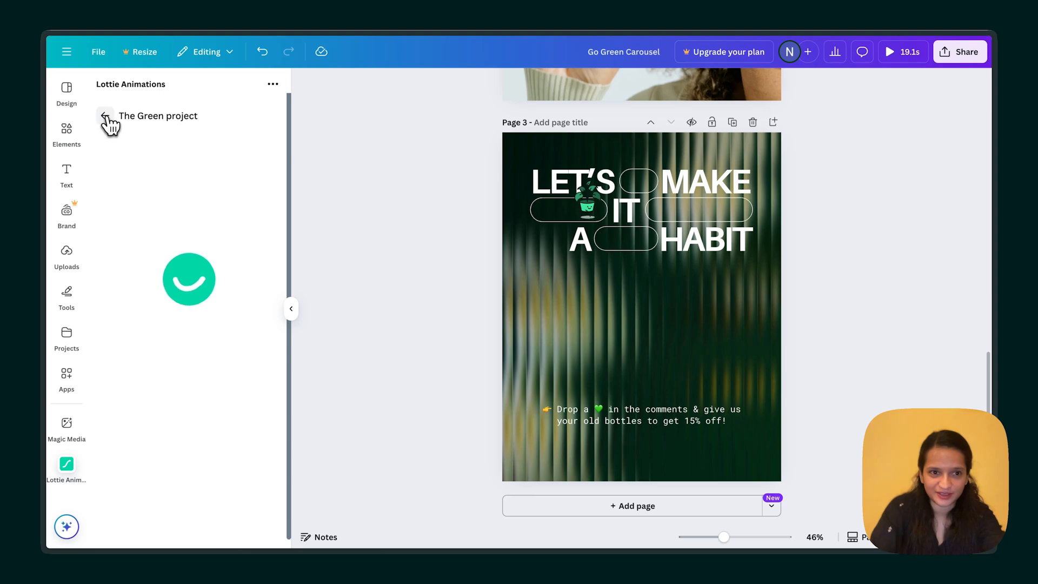
click(159, 116)
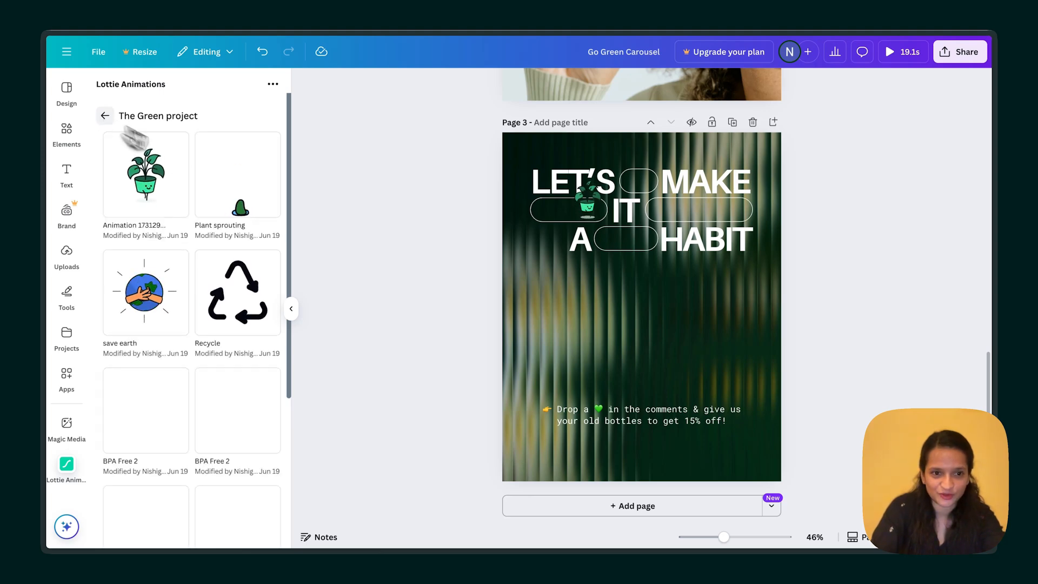
click(237, 175)
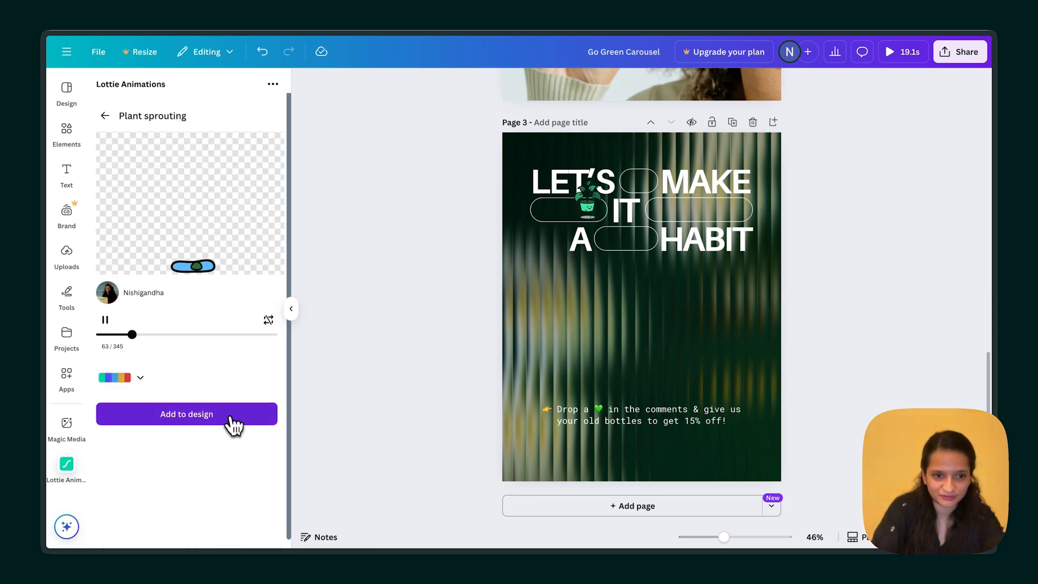
Add Plant sprouting copies into the pill shape between A and HABIT.
click(186, 413)
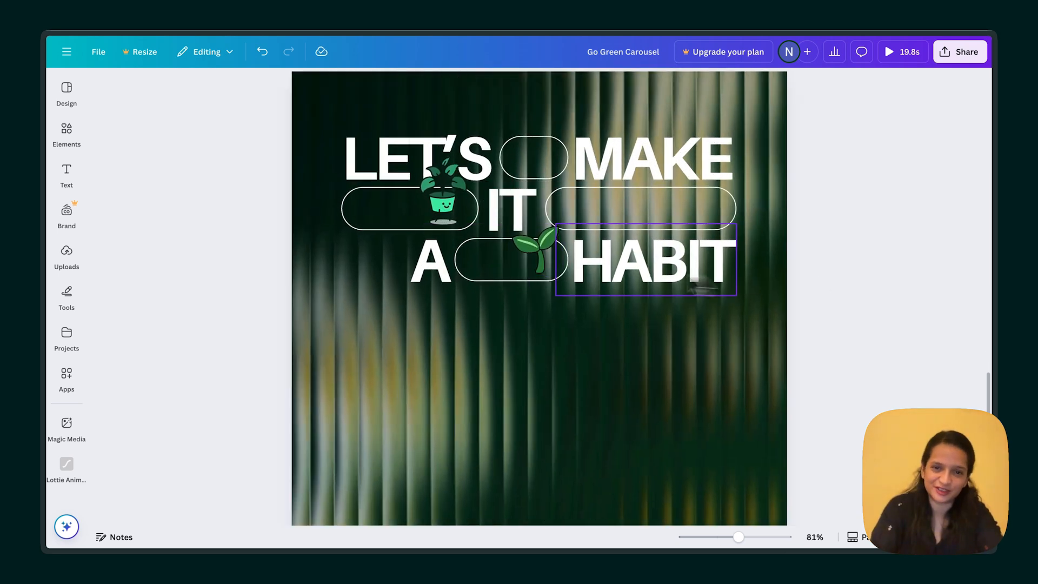
click(513, 258)
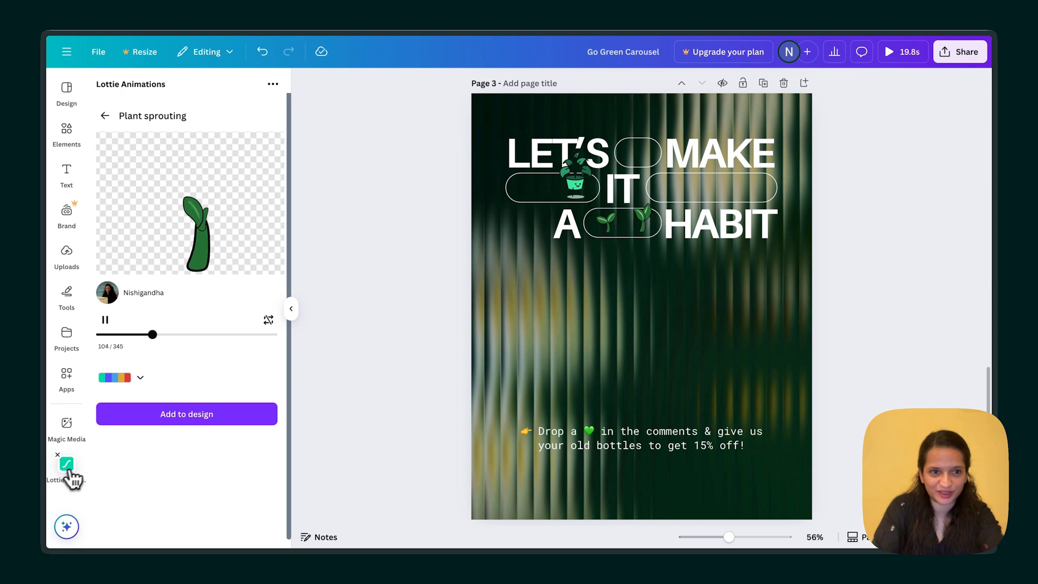
Add the Package Box Lottie animation to page 3 and position it beside the headline.
click(105, 115)
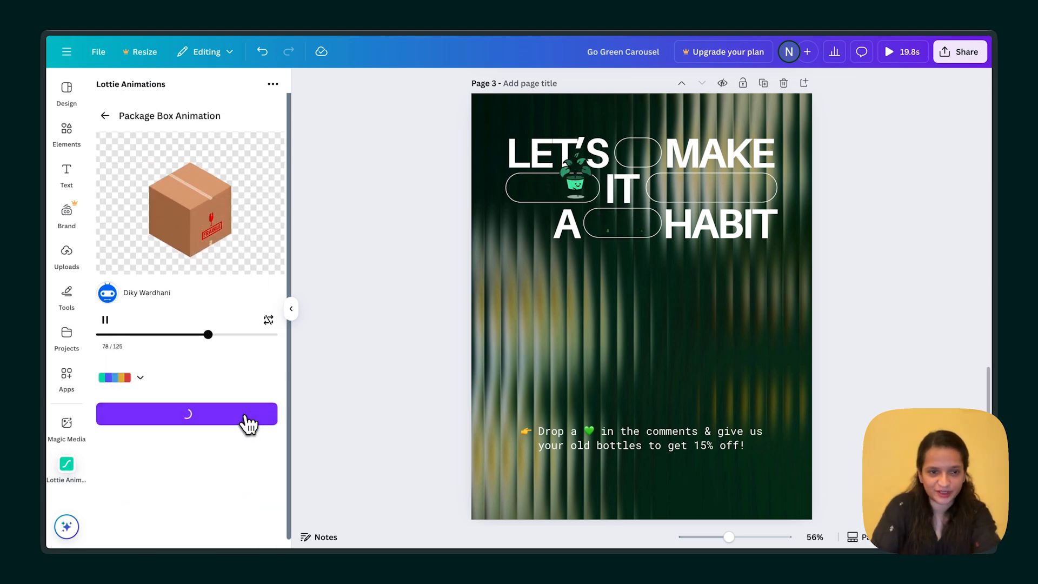
click(187, 414)
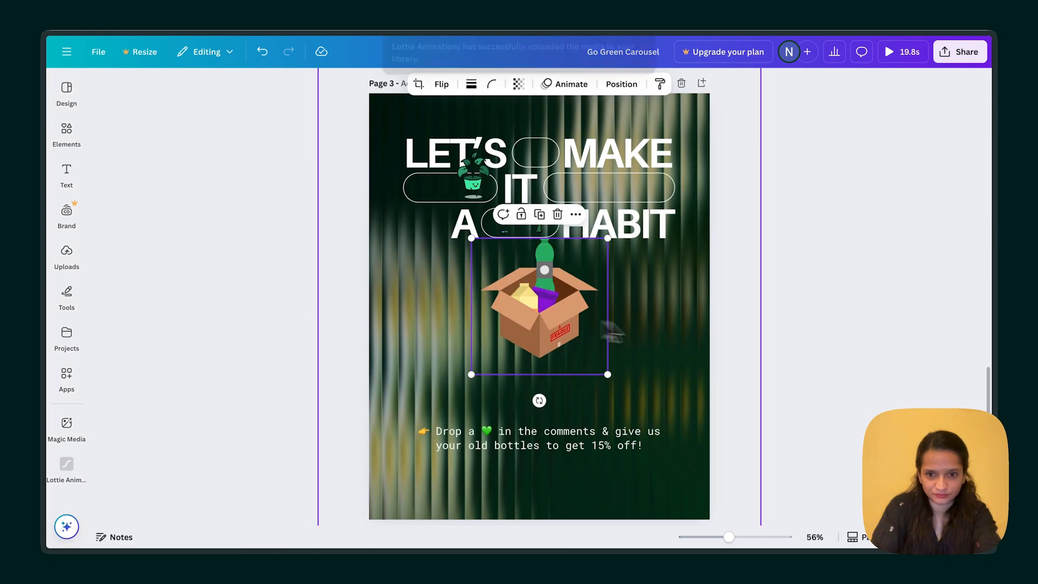
click(773, 218)
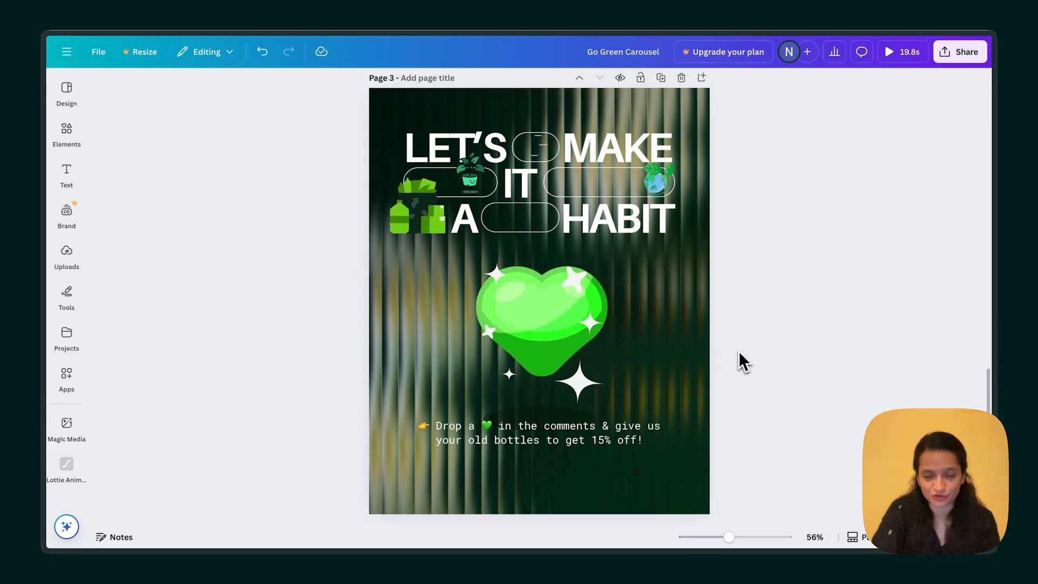
Copy the white circular company logo from page 1 into page 3's lower-left corner.
scroll(up, 3)
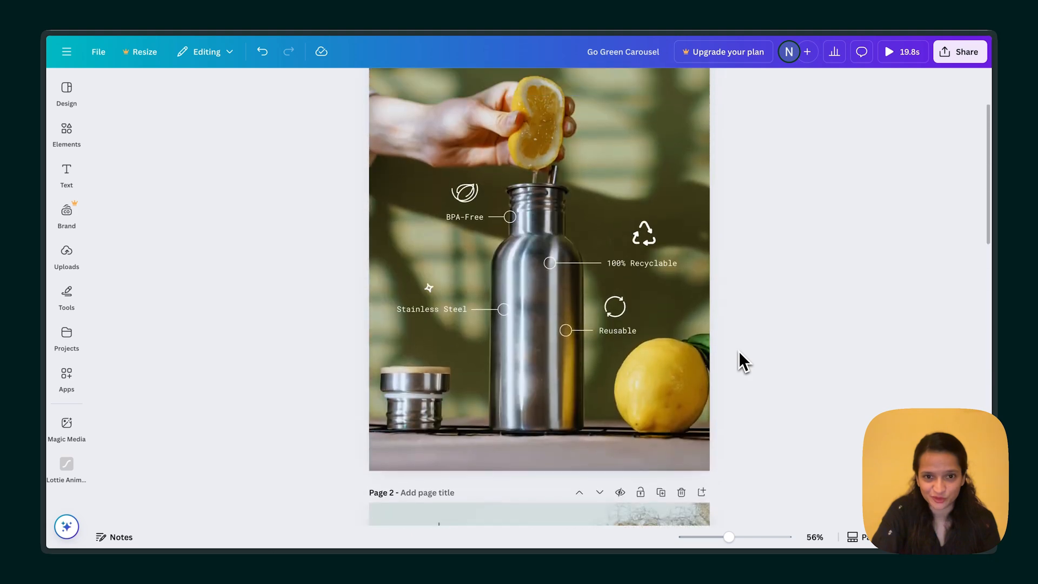
scroll(up, 3)
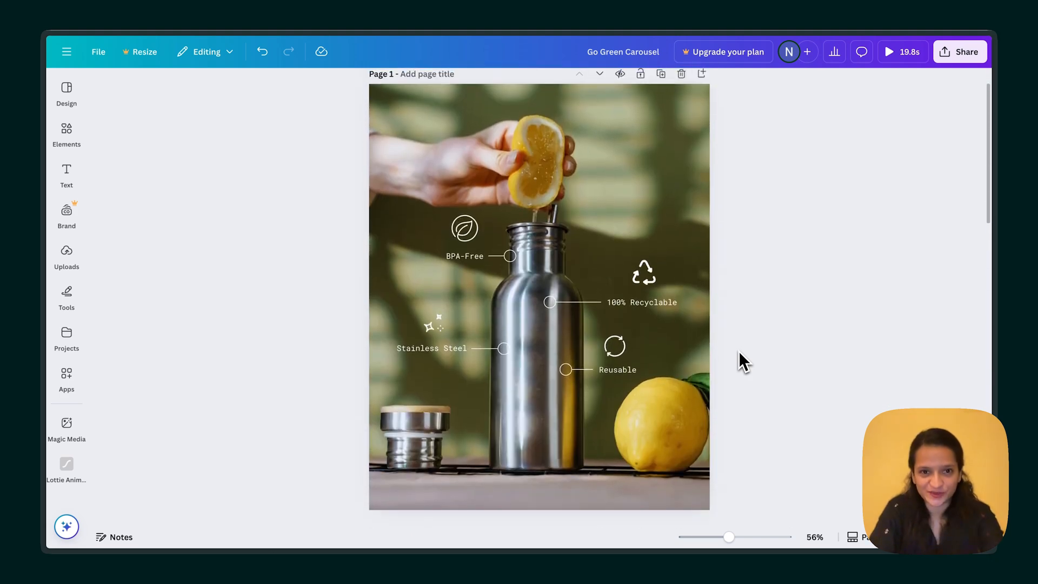
click(413, 463)
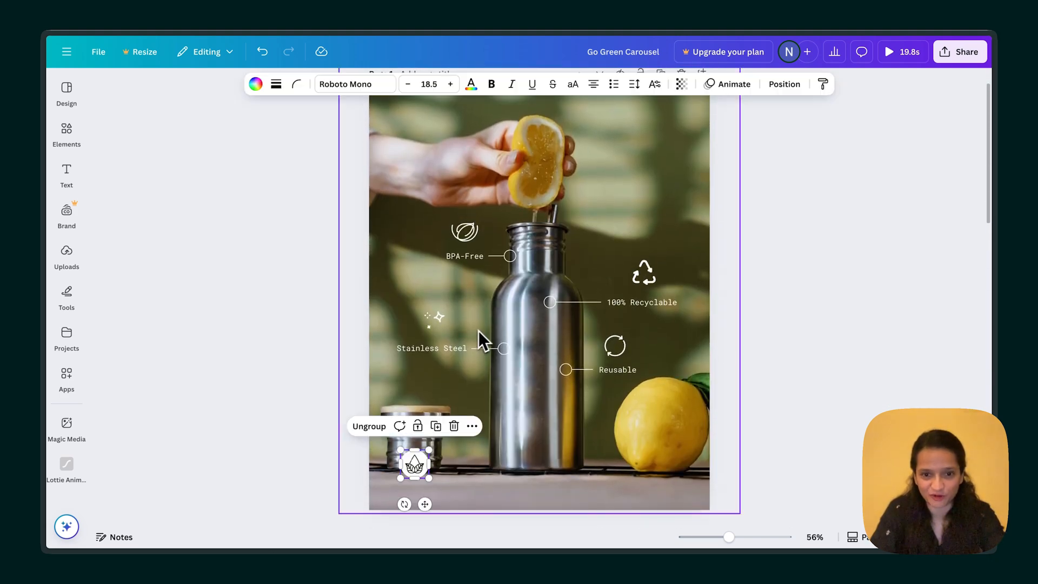
scroll(down, 3)
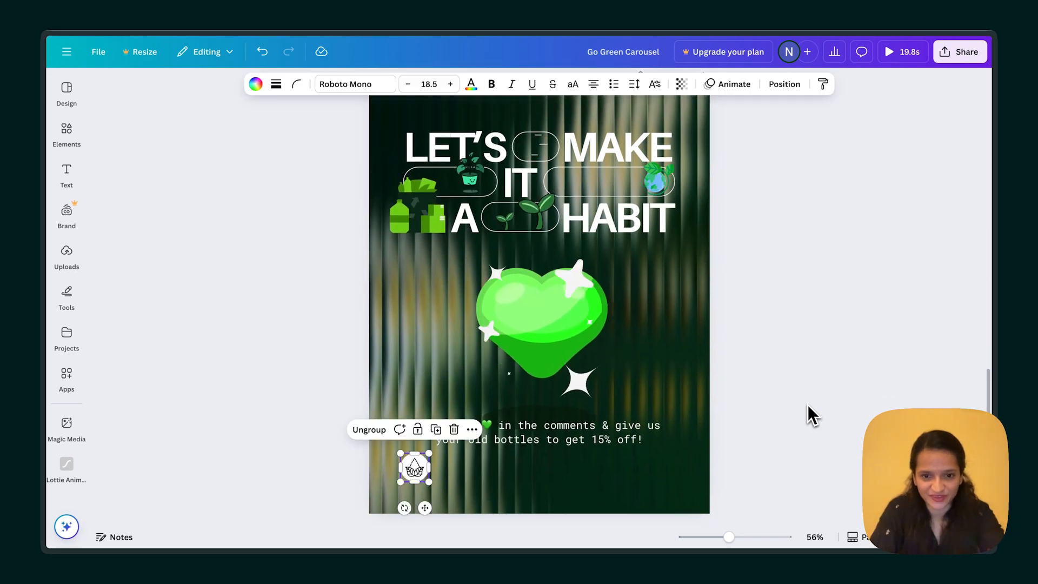
click(785, 361)
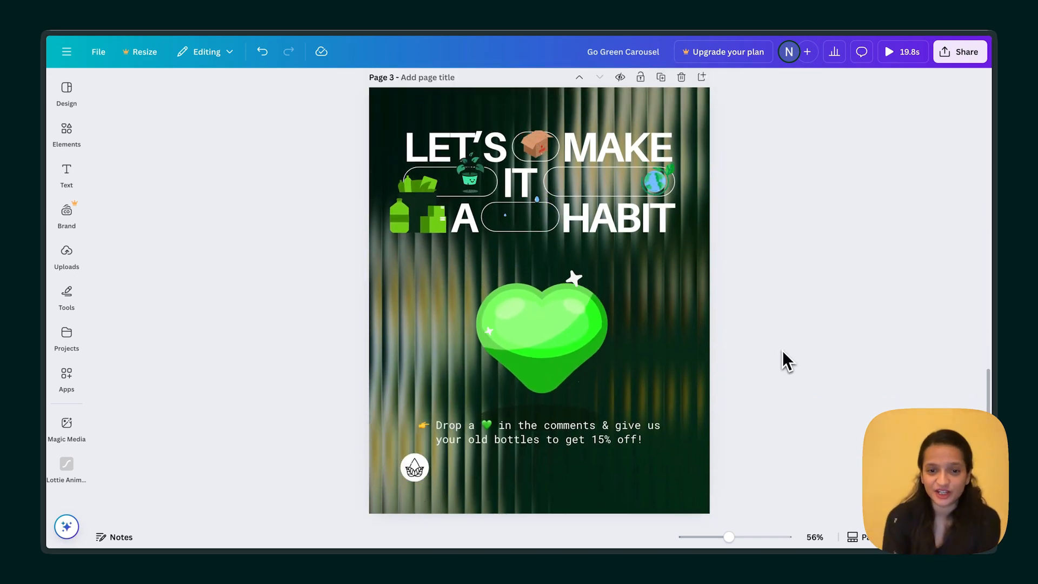